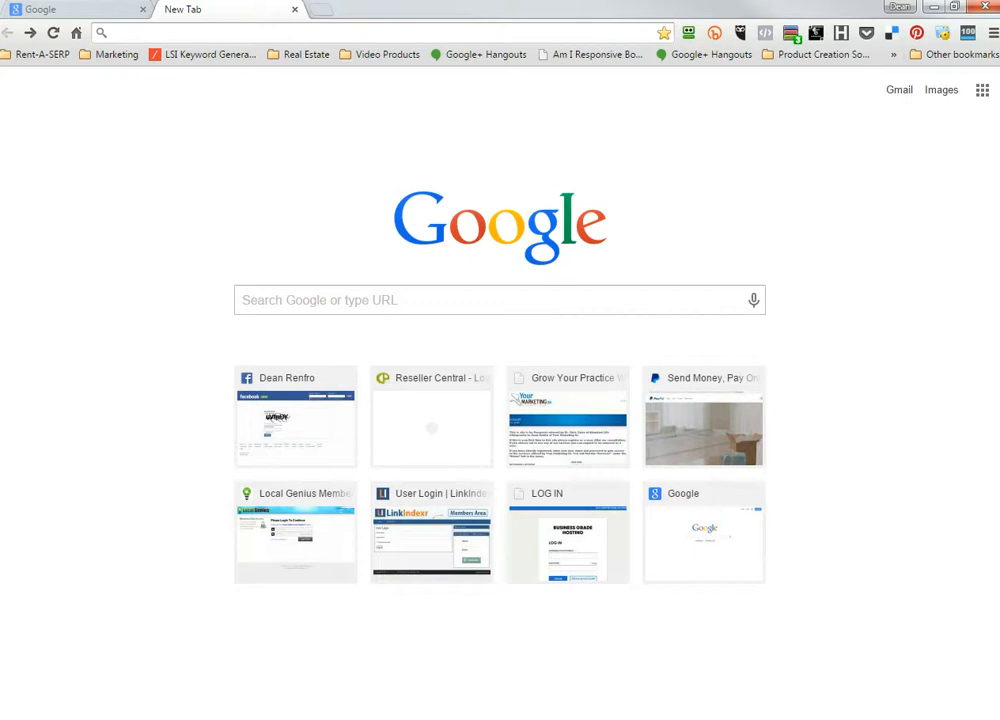
Step: Open Google Maps from the google.com address suggestion in the new tab
text(google.com/mapp)
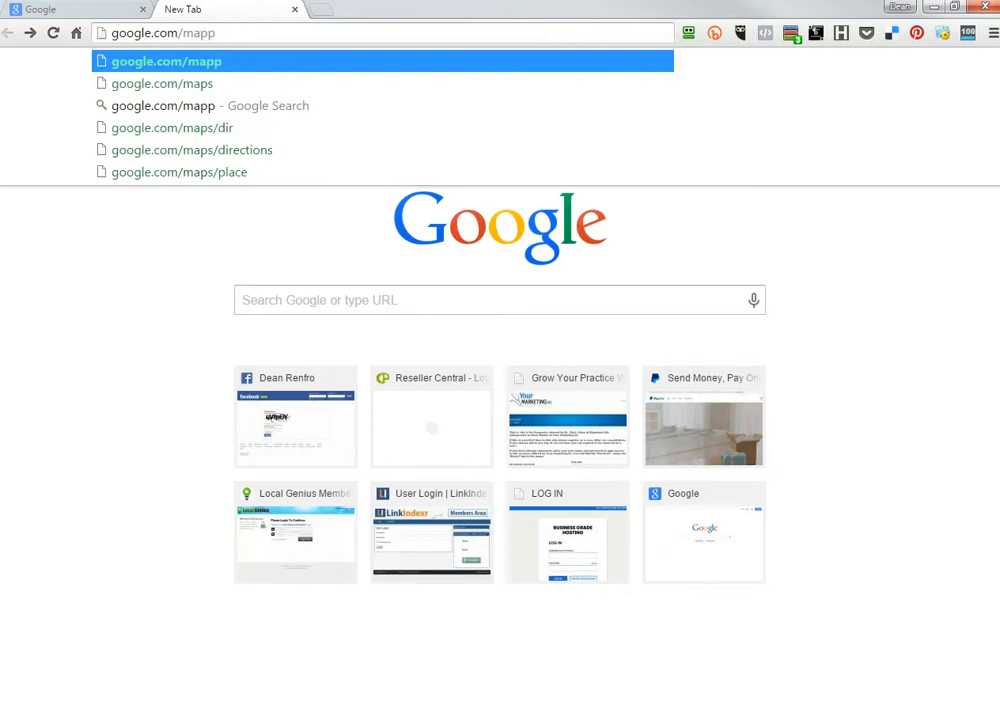
click(166, 83)
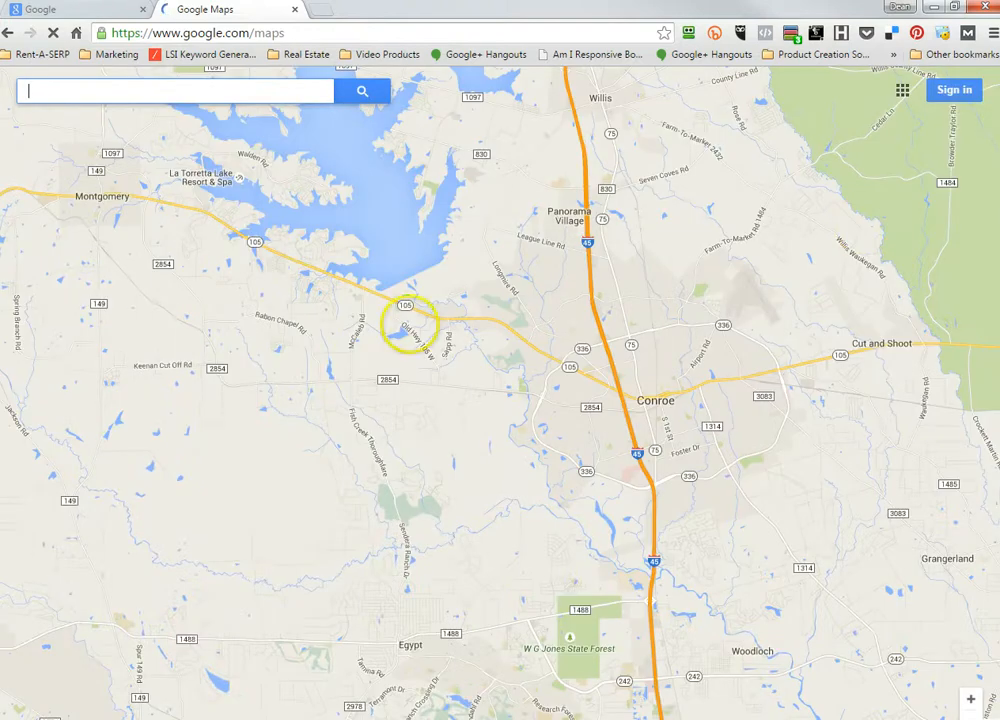
click(175, 91)
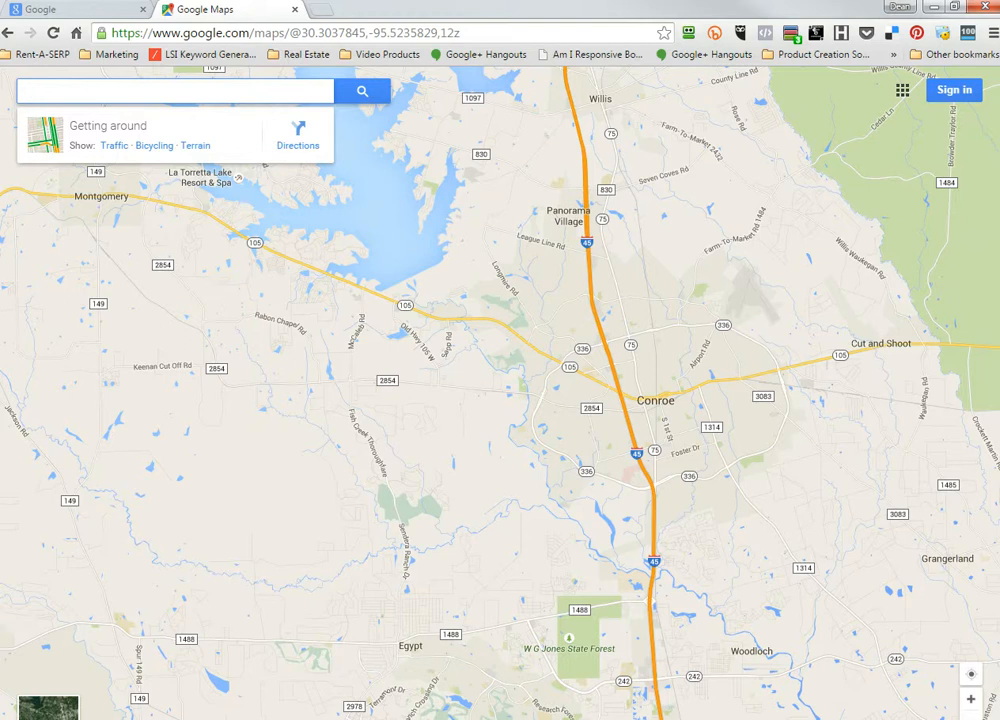
text(Bear)
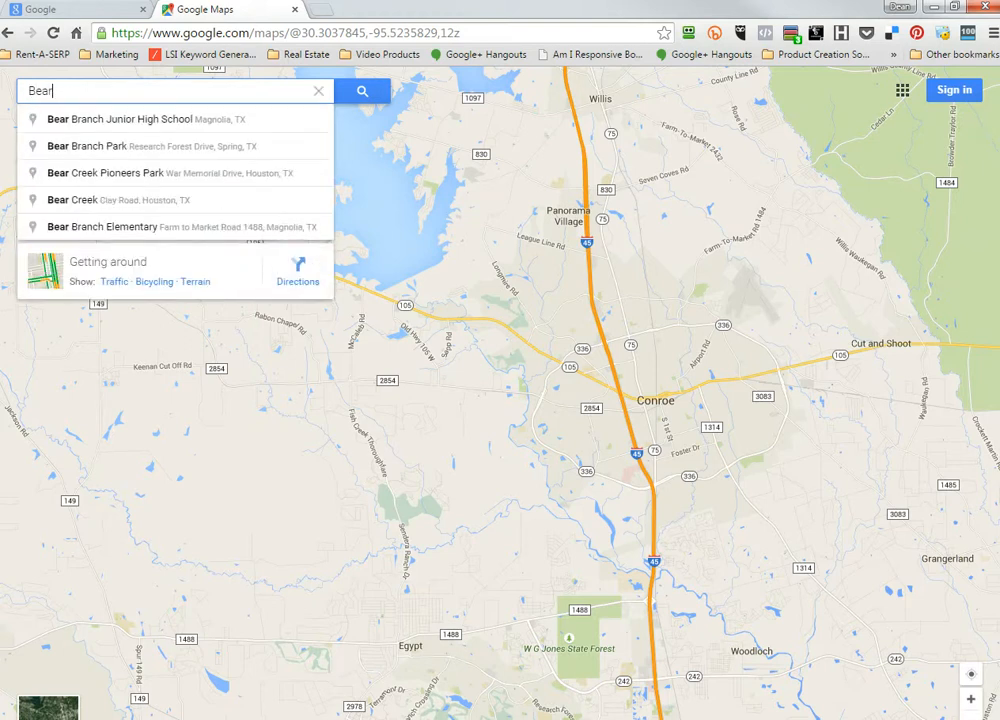
text(Beauty)
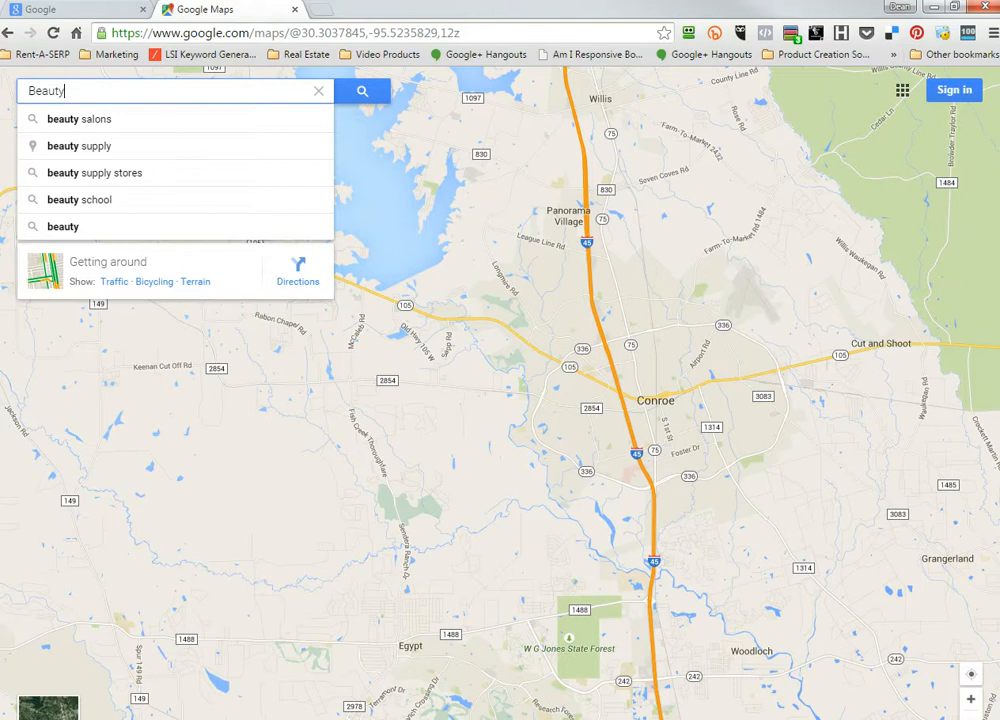
text(Const)
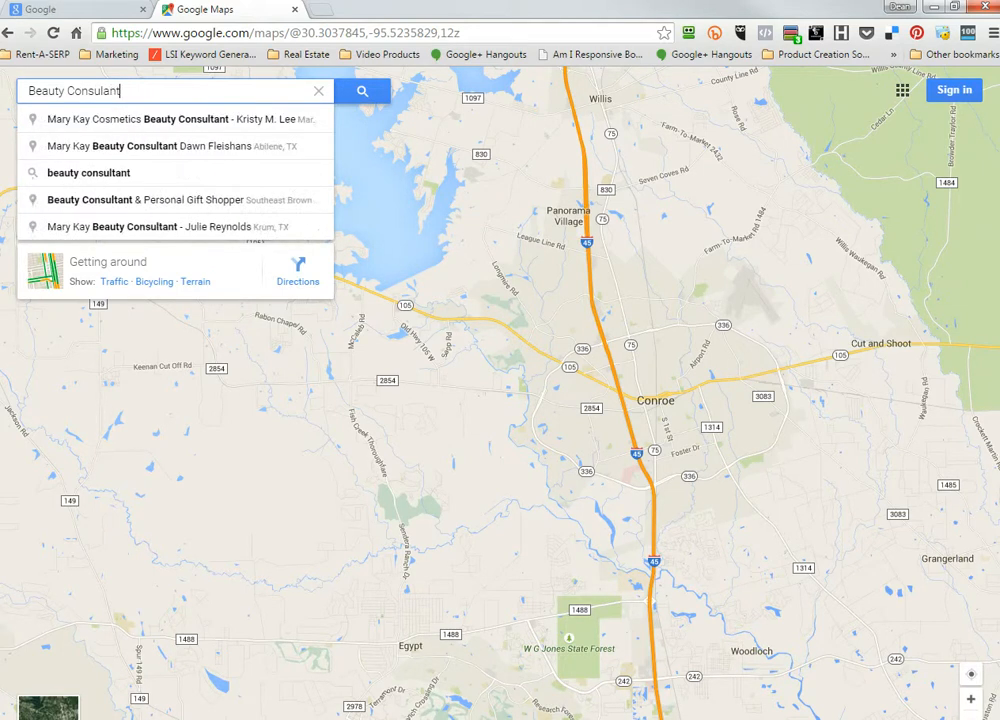
text(in Cor)
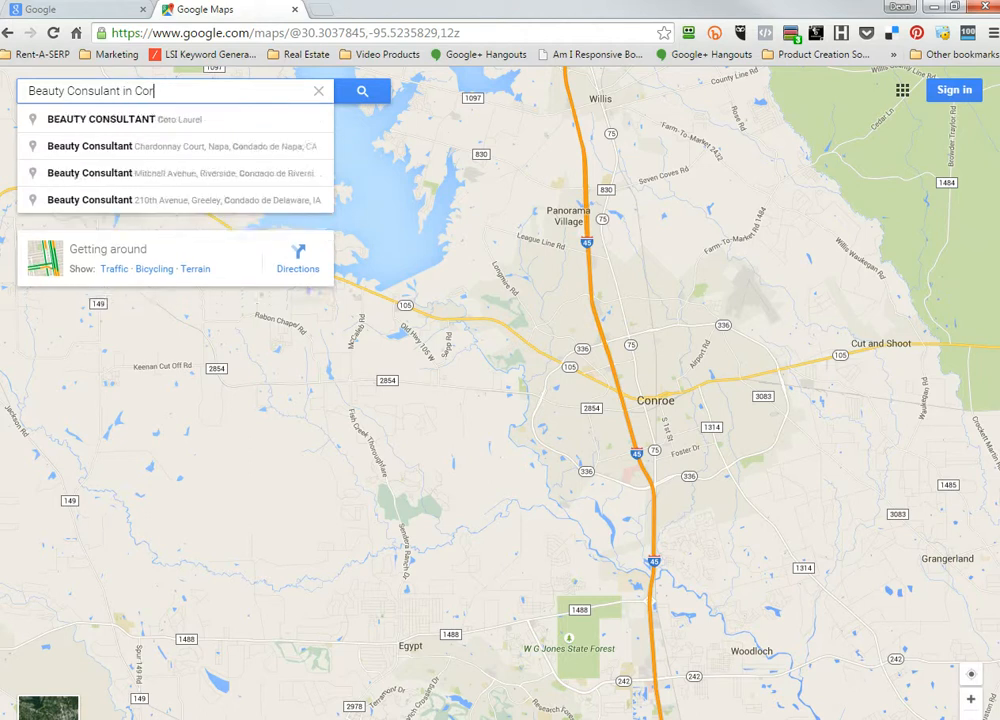
text(roe)
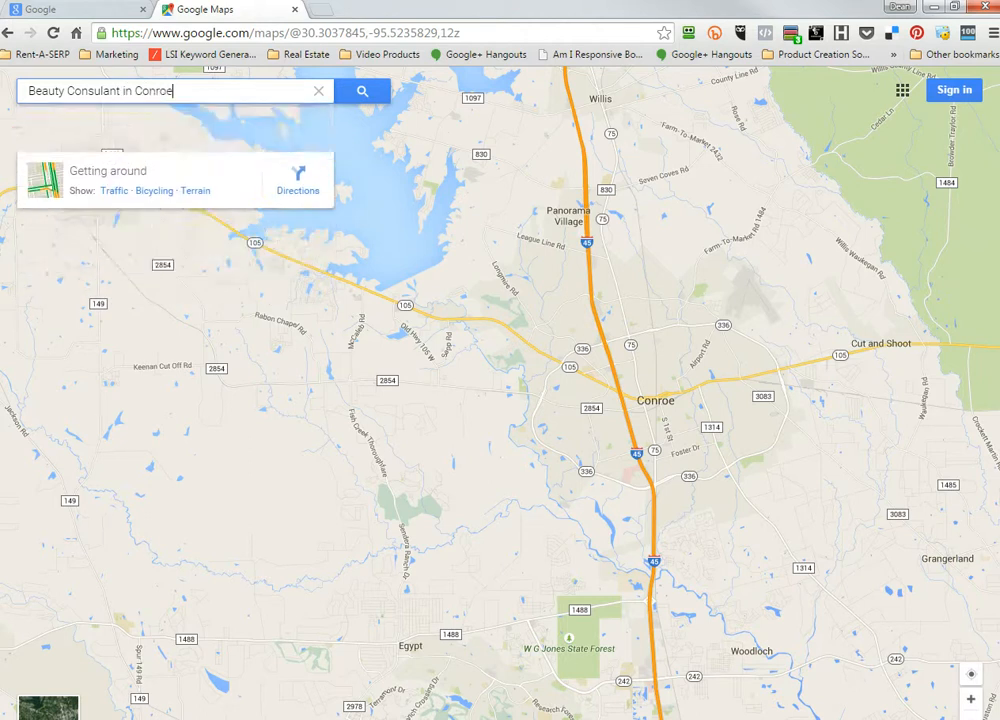
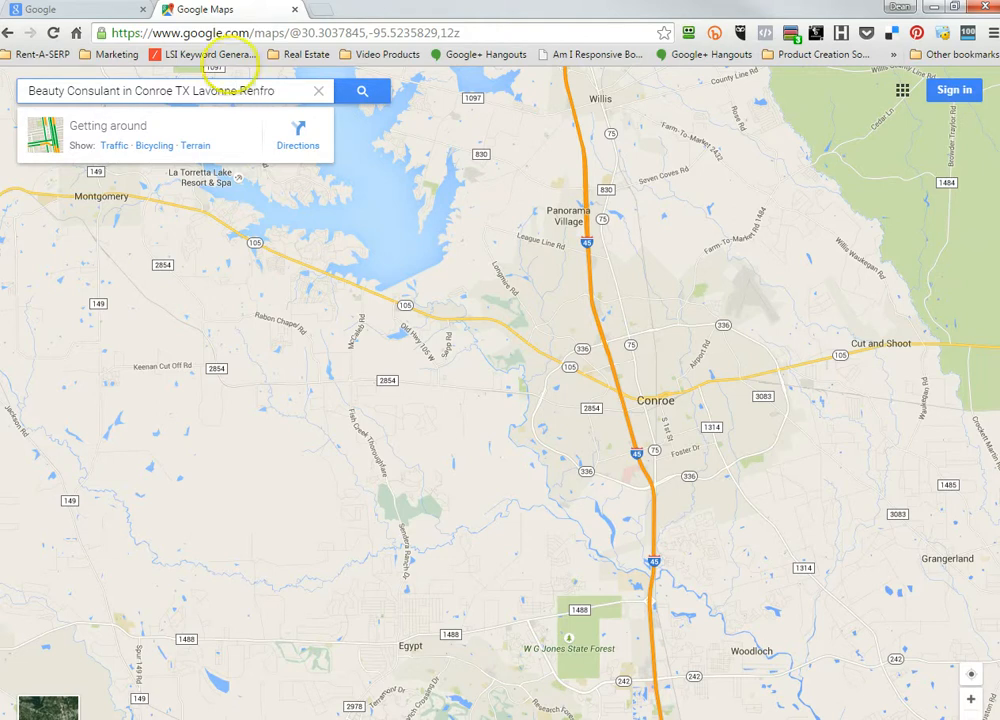
click(362, 90)
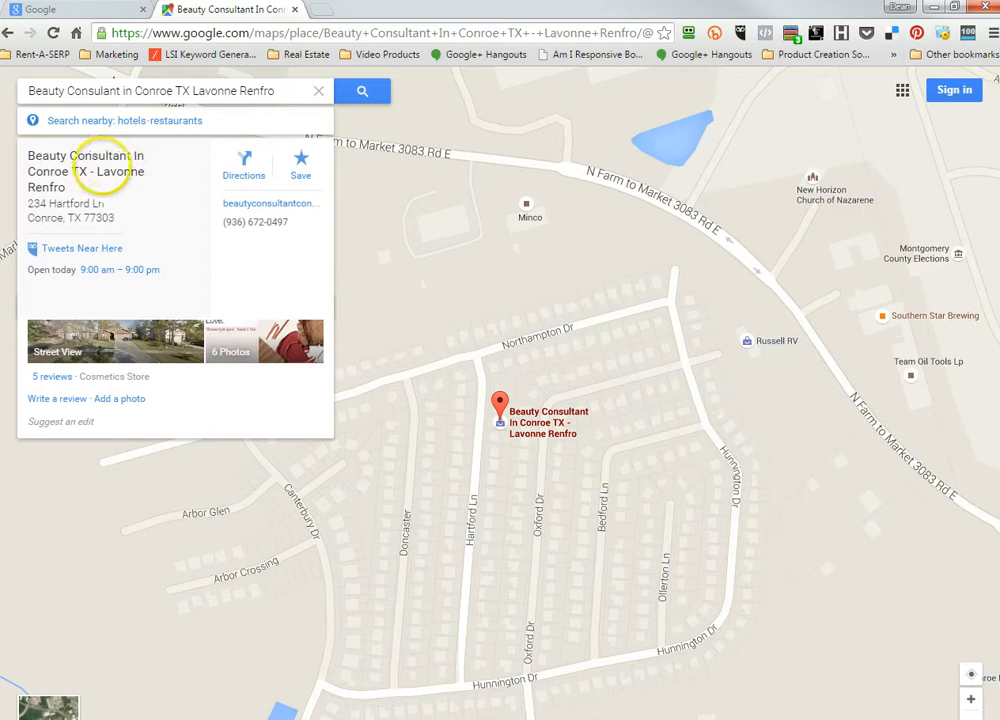
mouse_move(57, 398)
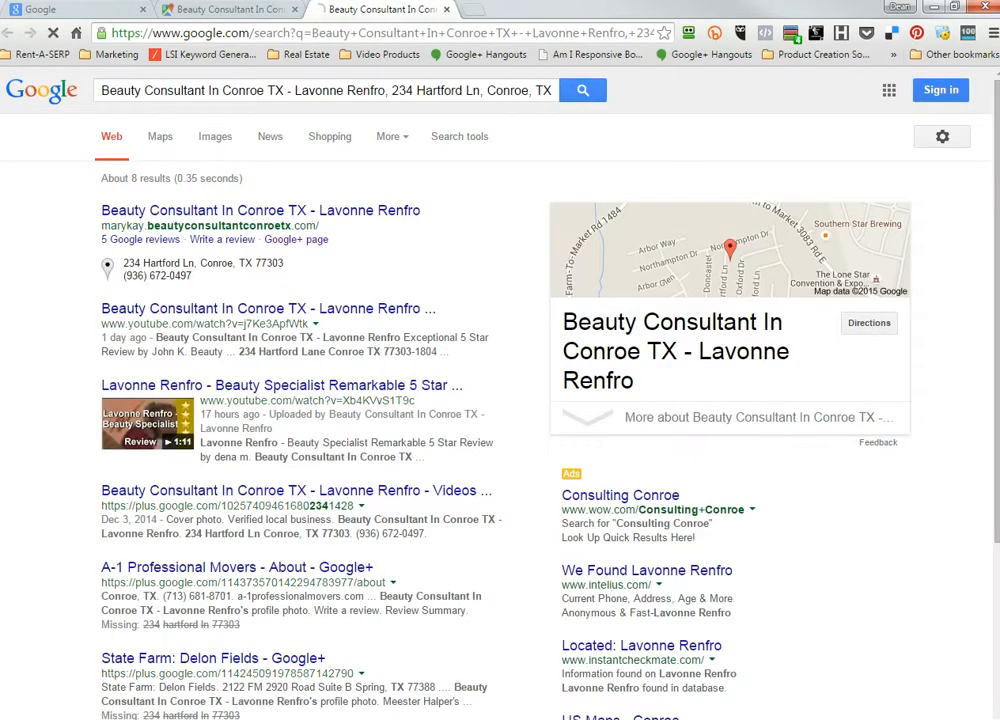
Step: Follow the business's Google+ review link to reach the Google account sign-up page
click(939, 90)
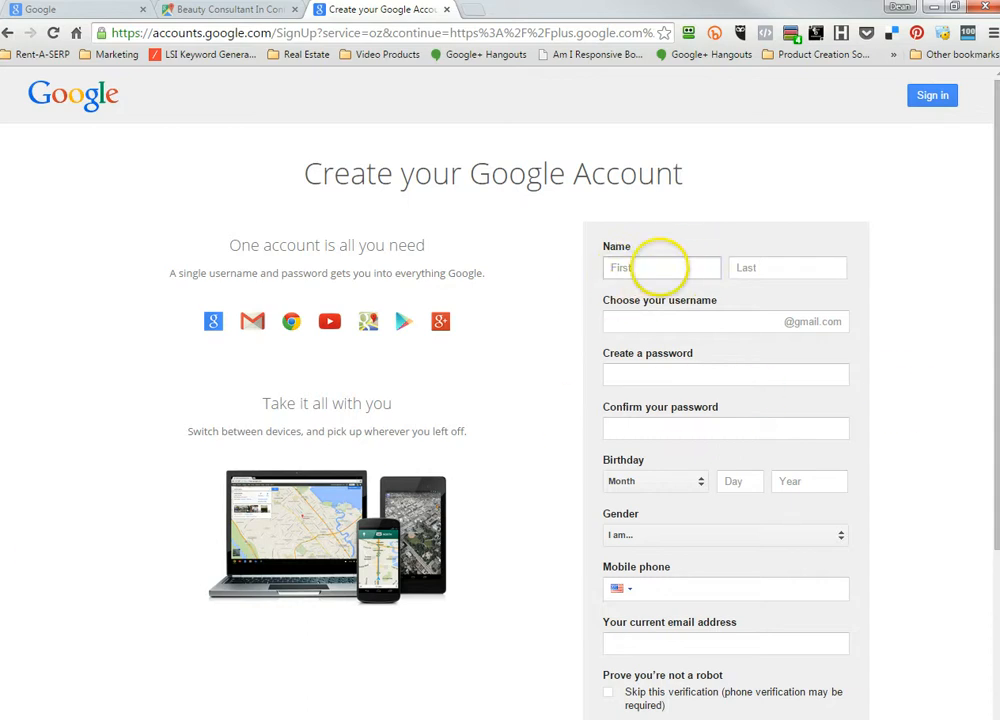
click(661, 267)
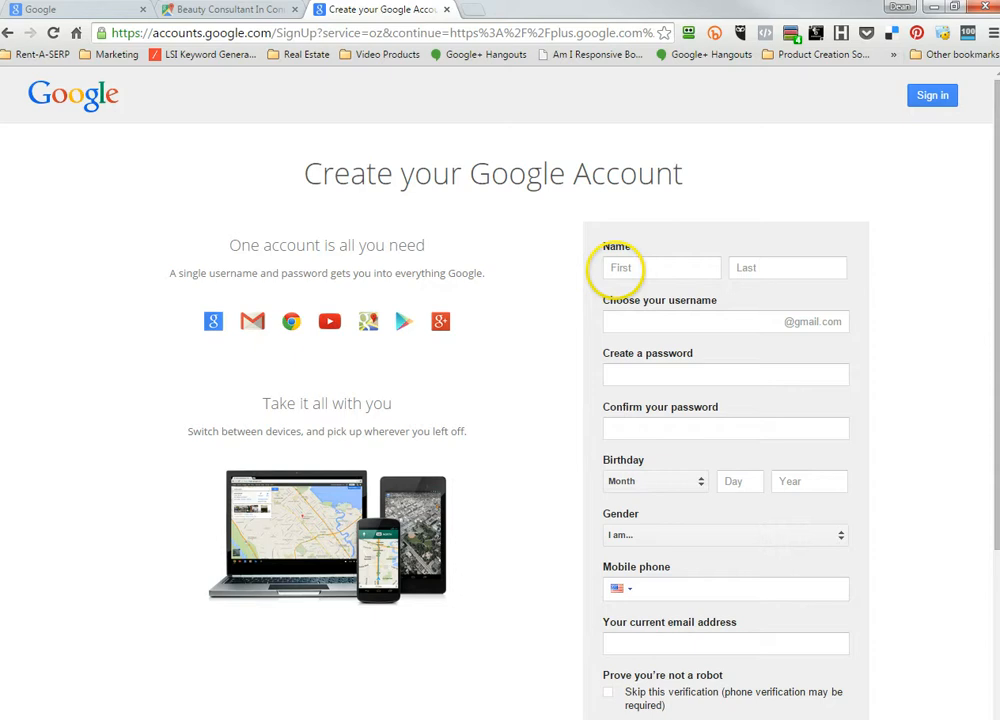
click(661, 267)
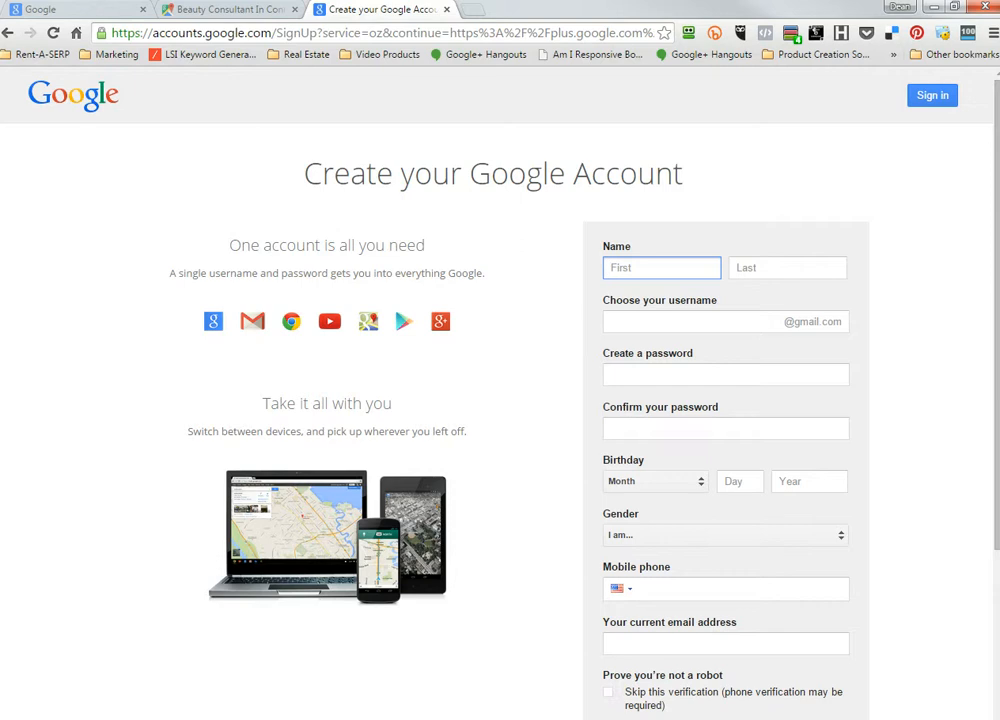
text(Elain)
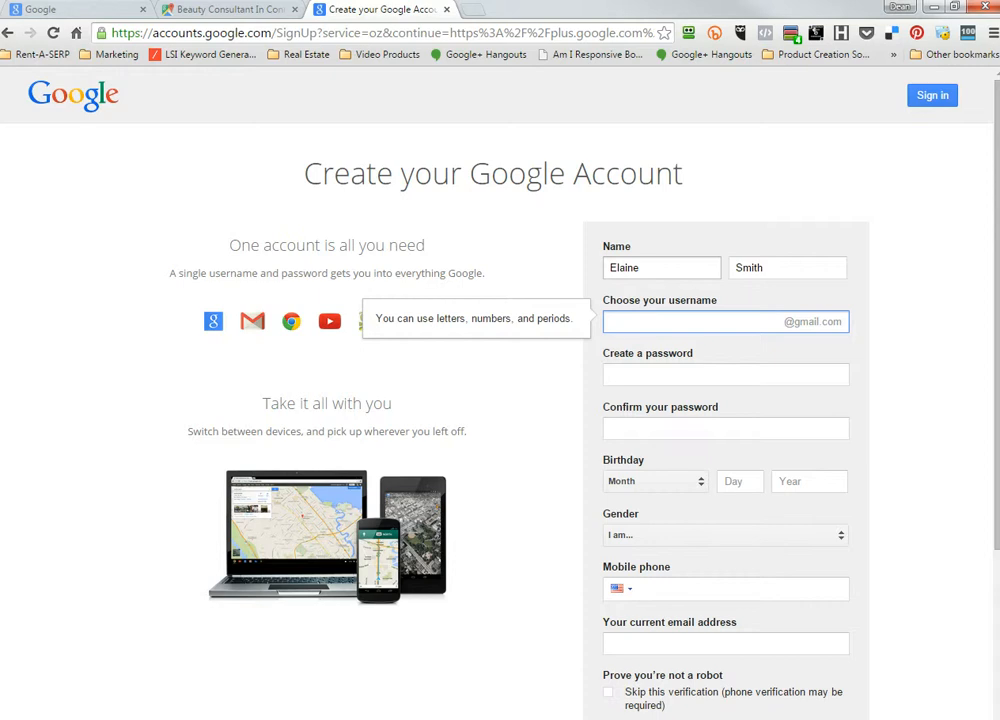
text(e)
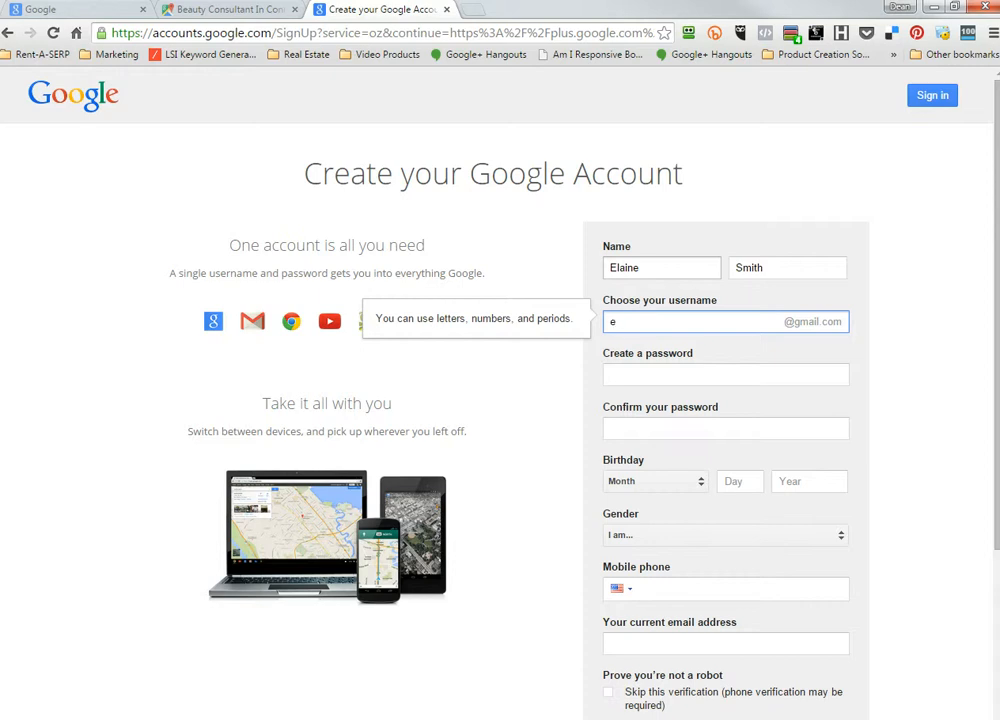
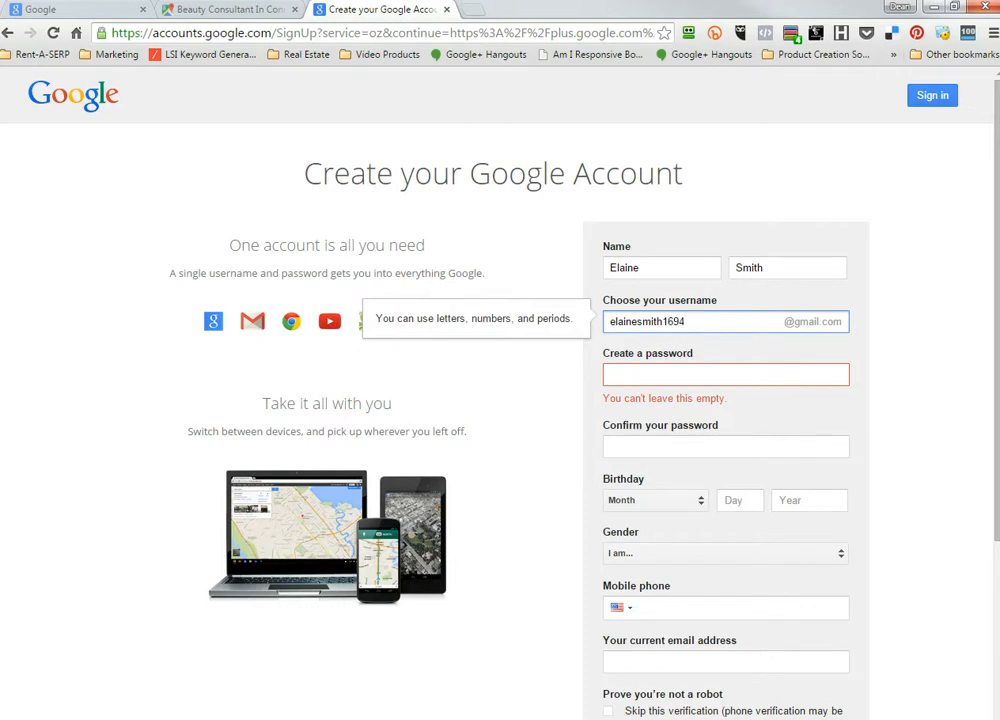
Step: Enter the account password and confirm it
click(725, 374)
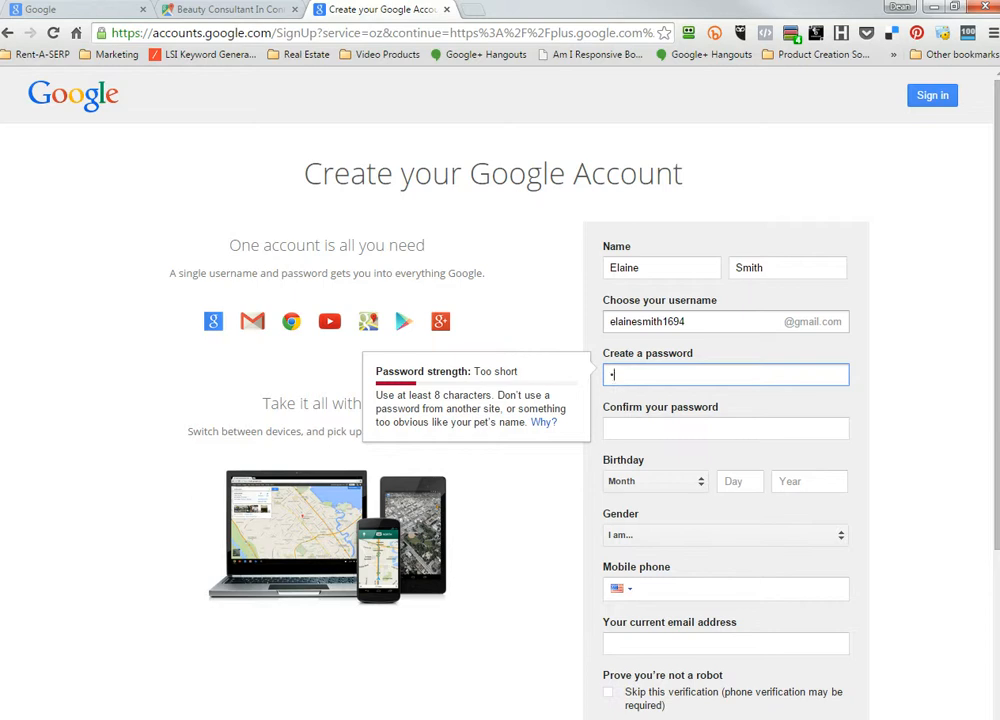
text(password)
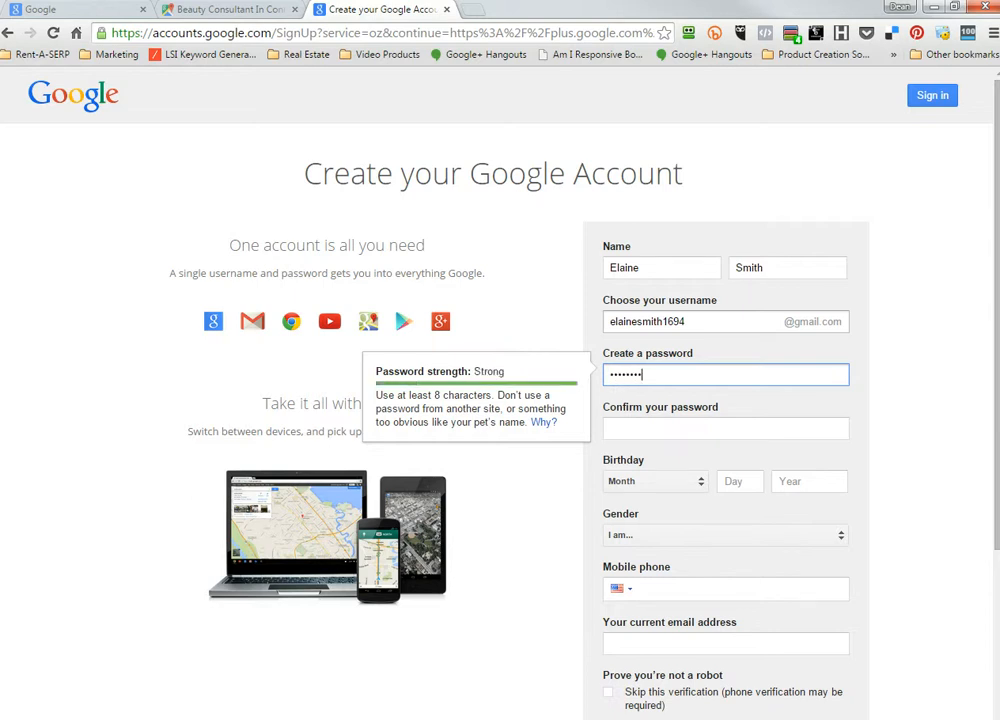
text(••••••)
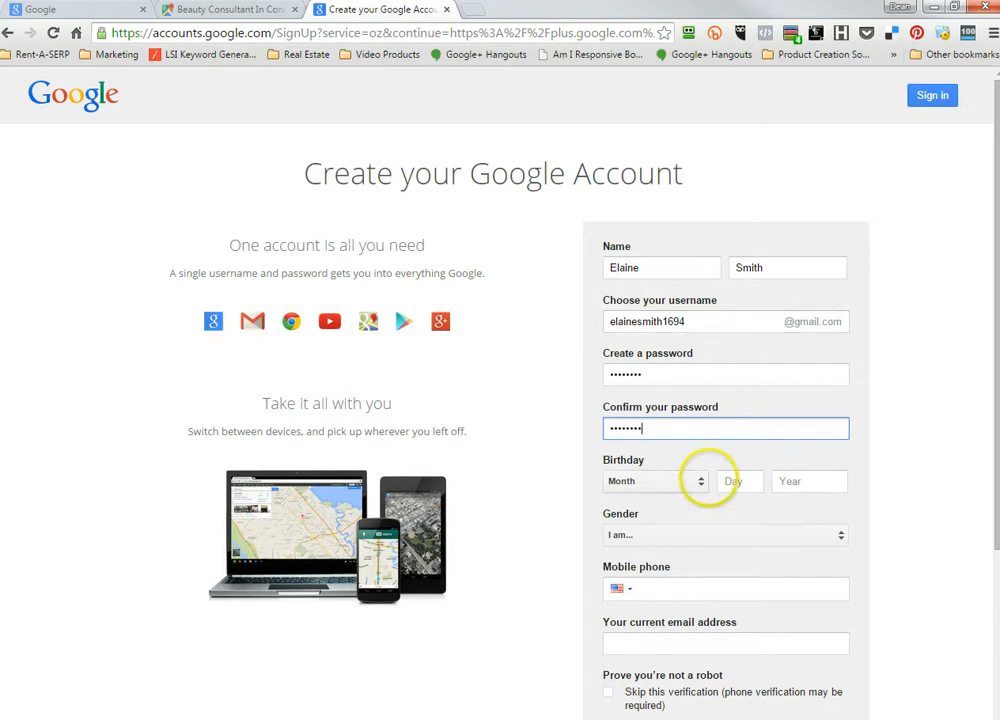
click(655, 481)
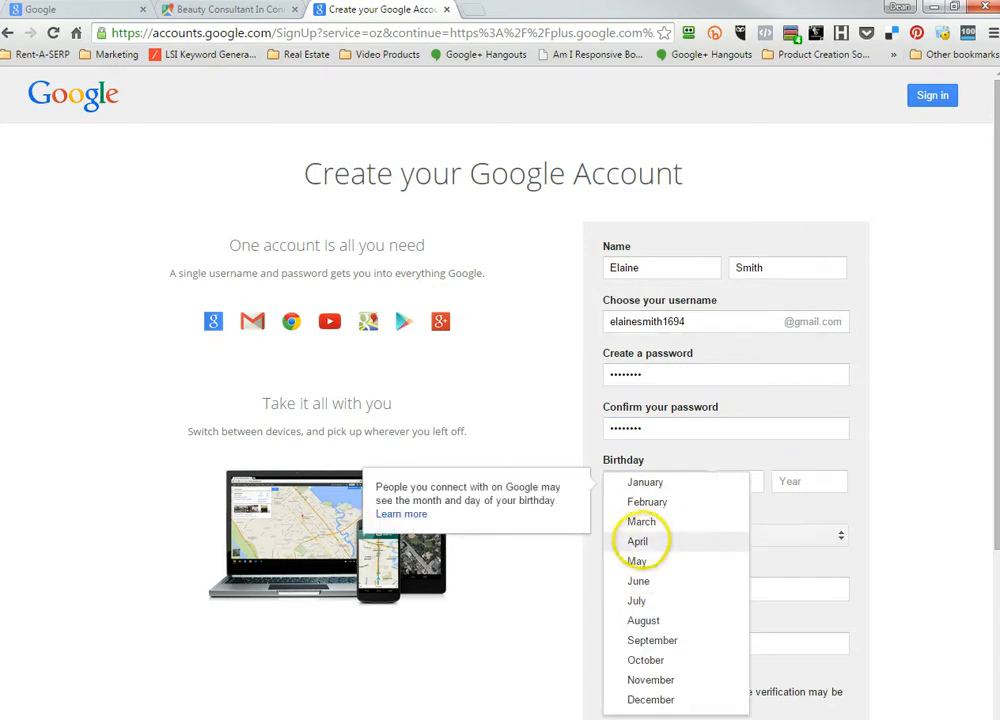
click(637, 541)
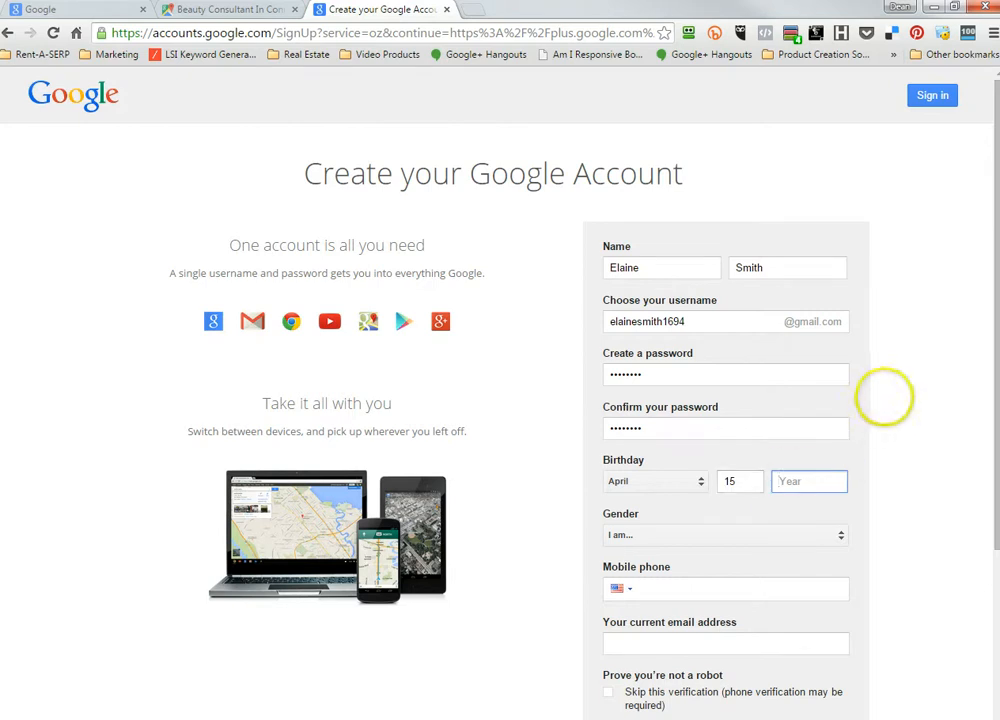
text(19)
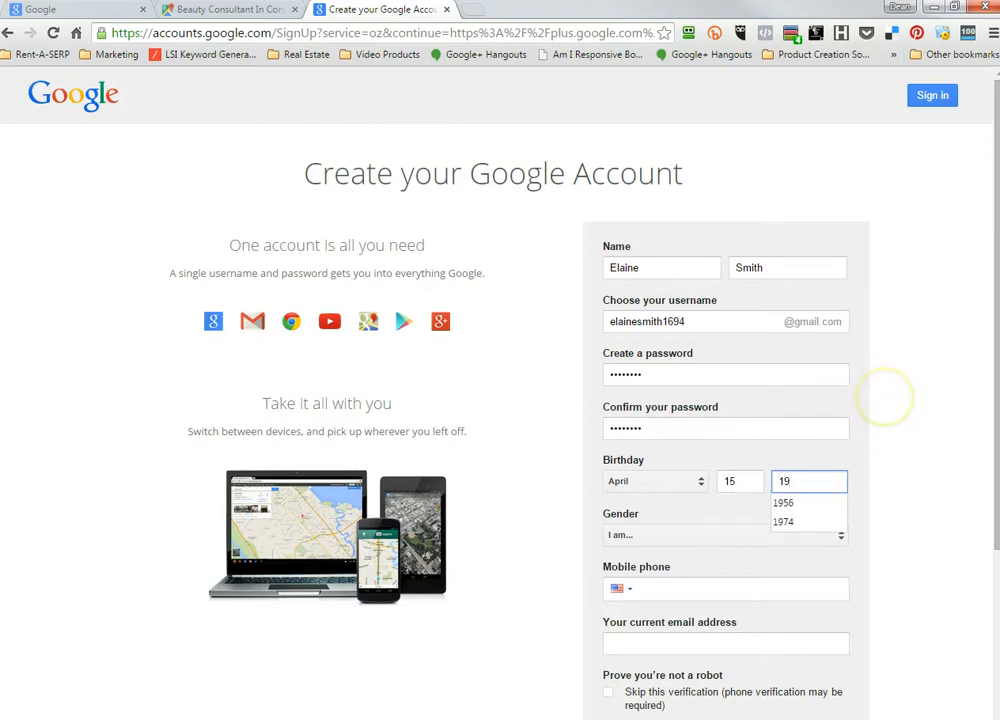
click(784, 502)
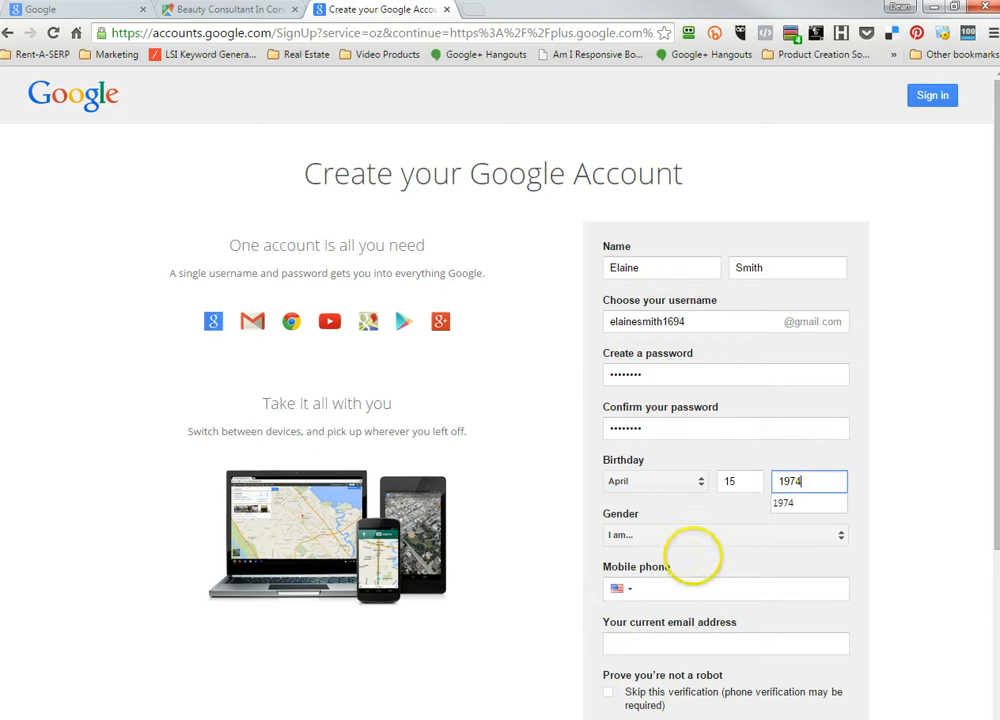
click(725, 534)
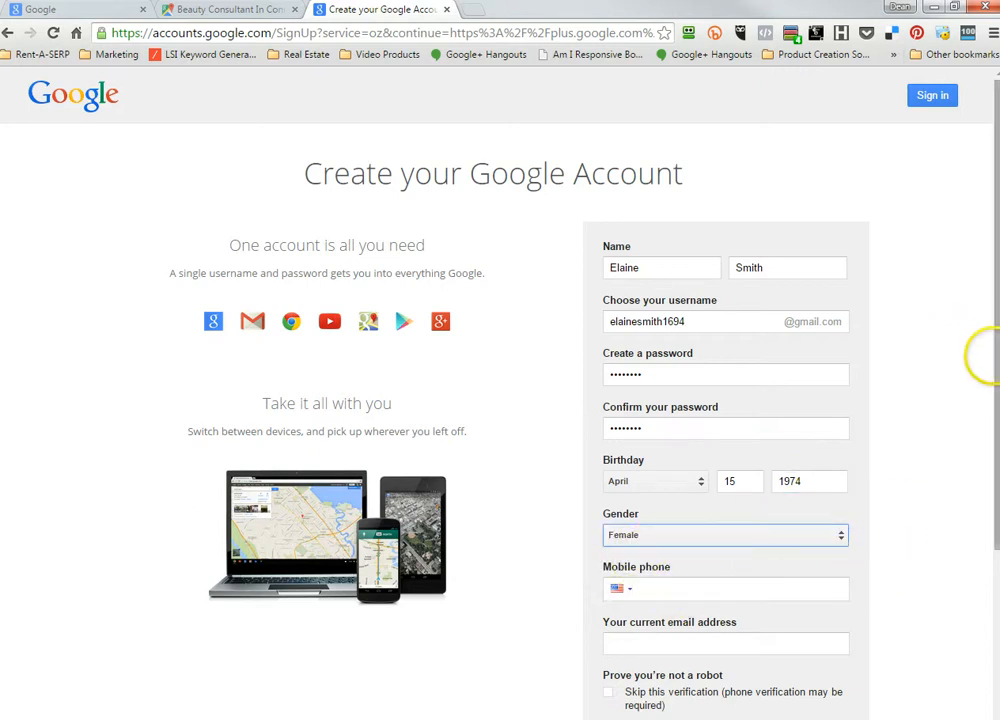
Step: Enter the current email address beginning 'admarketingdr.'
scroll(down, 3)
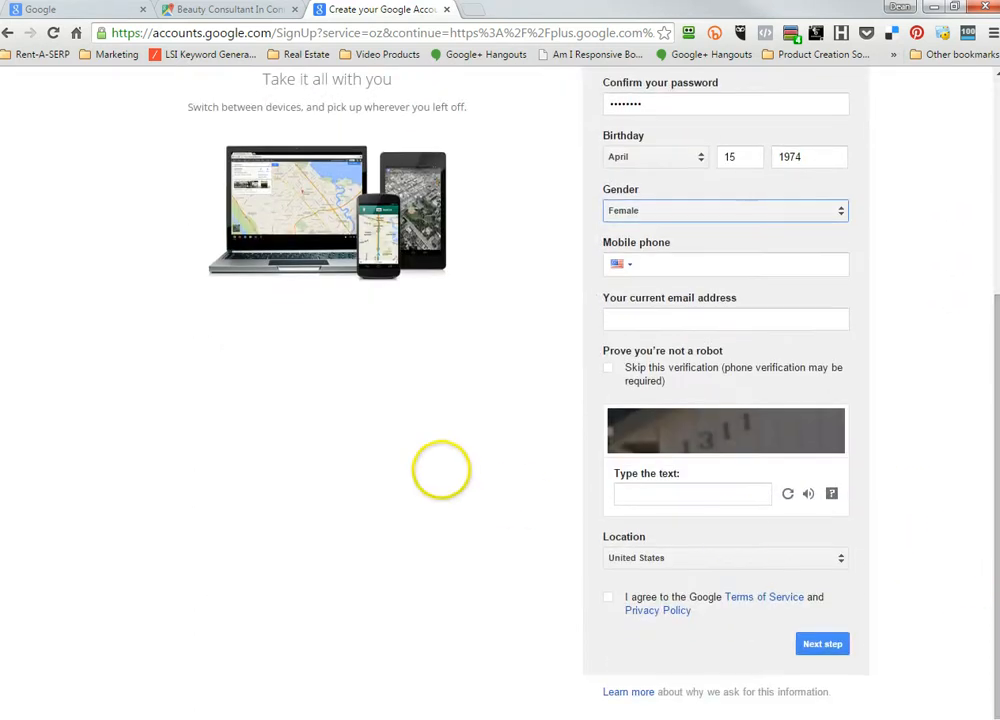
mouse_move(637, 255)
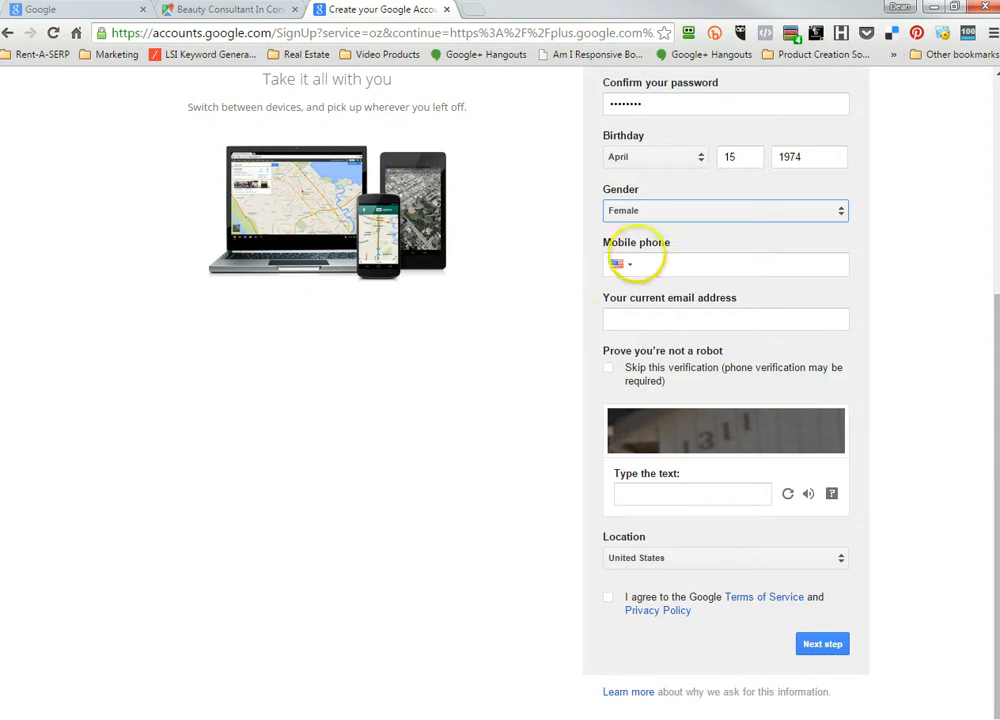
mouse_move(913, 325)
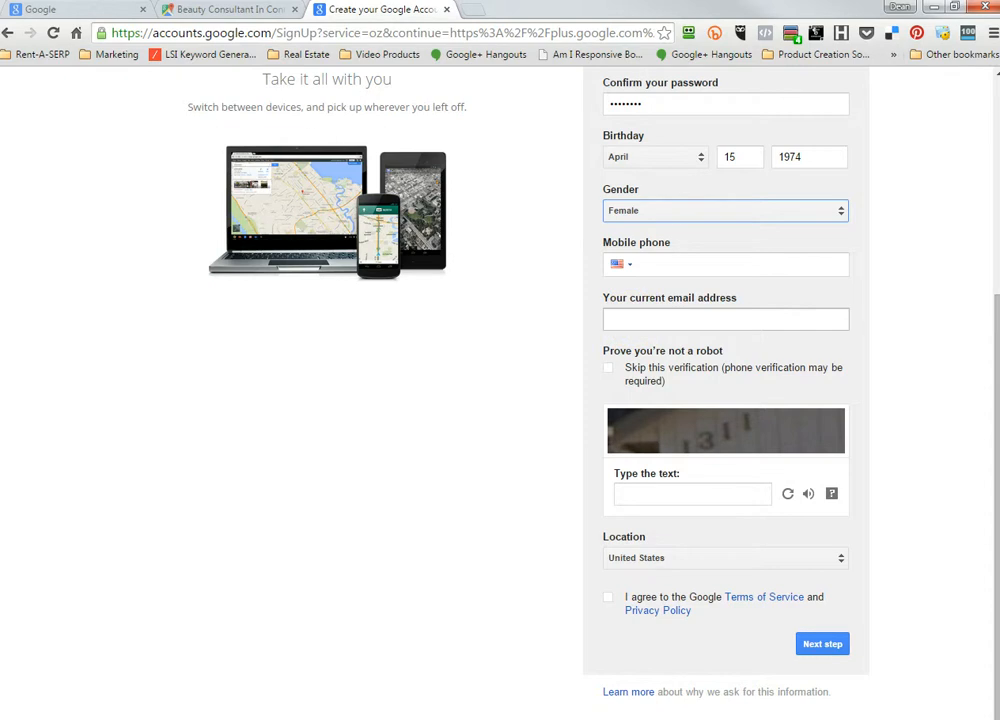
click(725, 318)
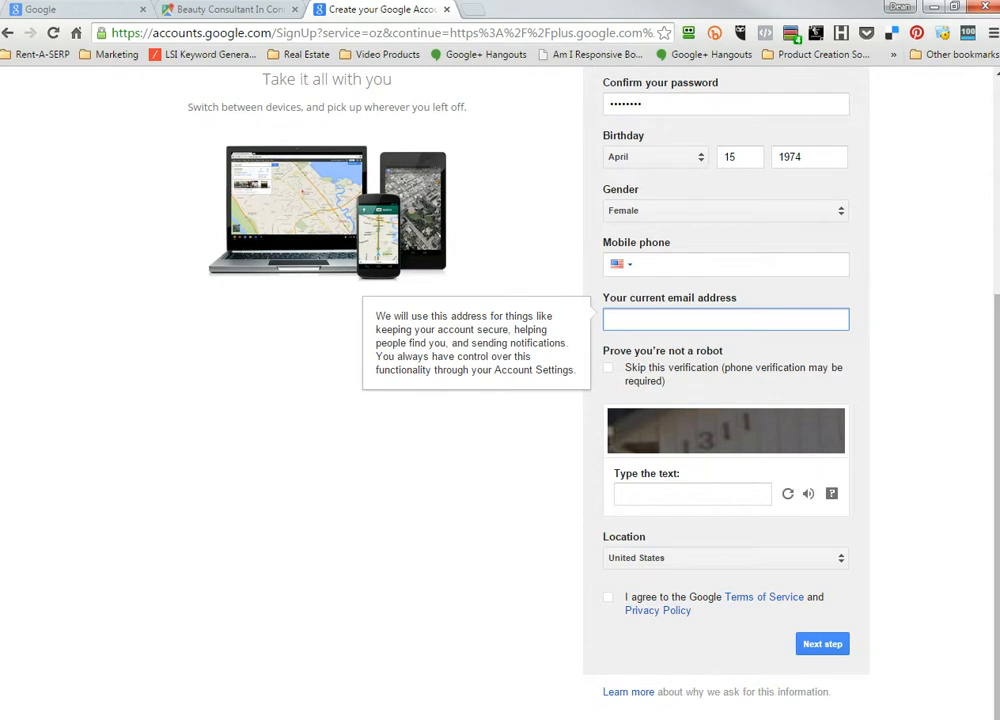
click(725, 319)
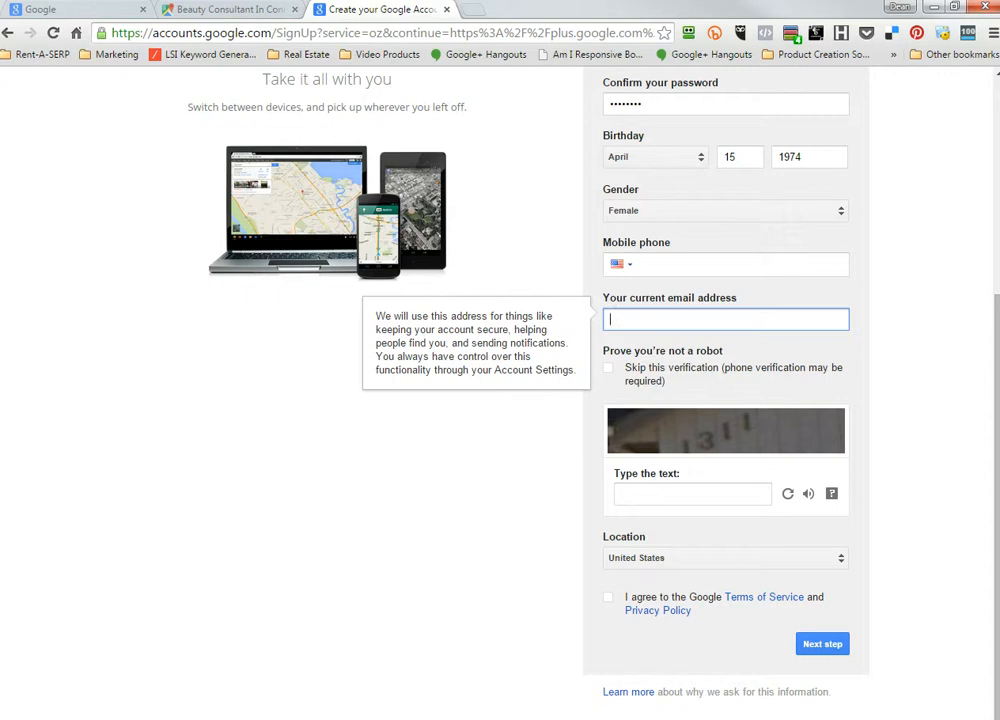
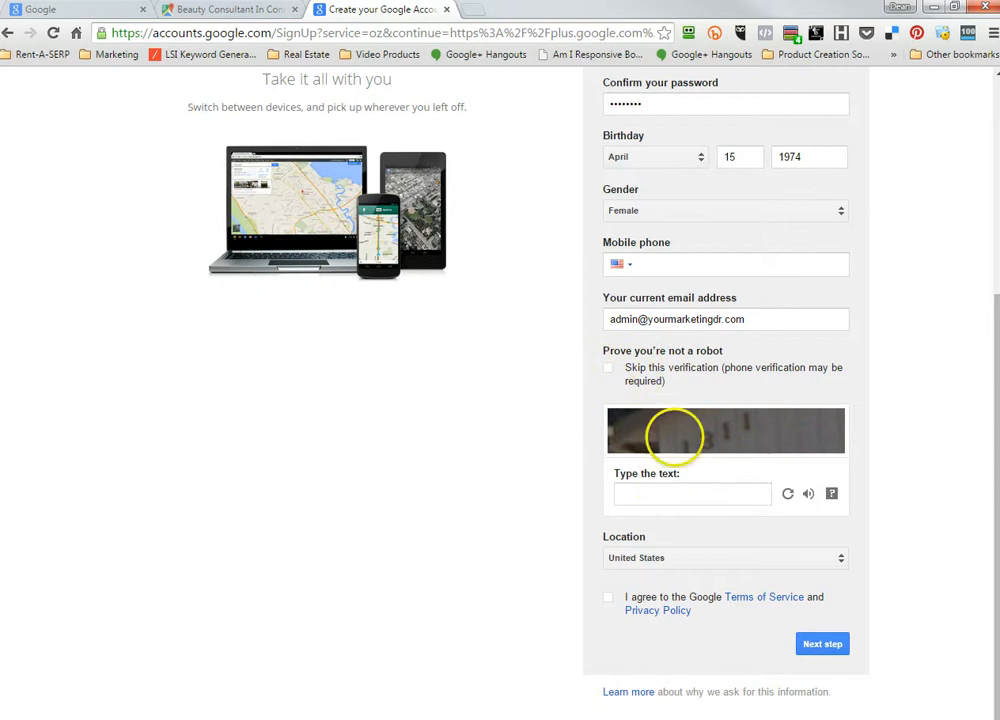
Step: Type the verification text, accept the Terms of Service and submit the form
click(788, 493)
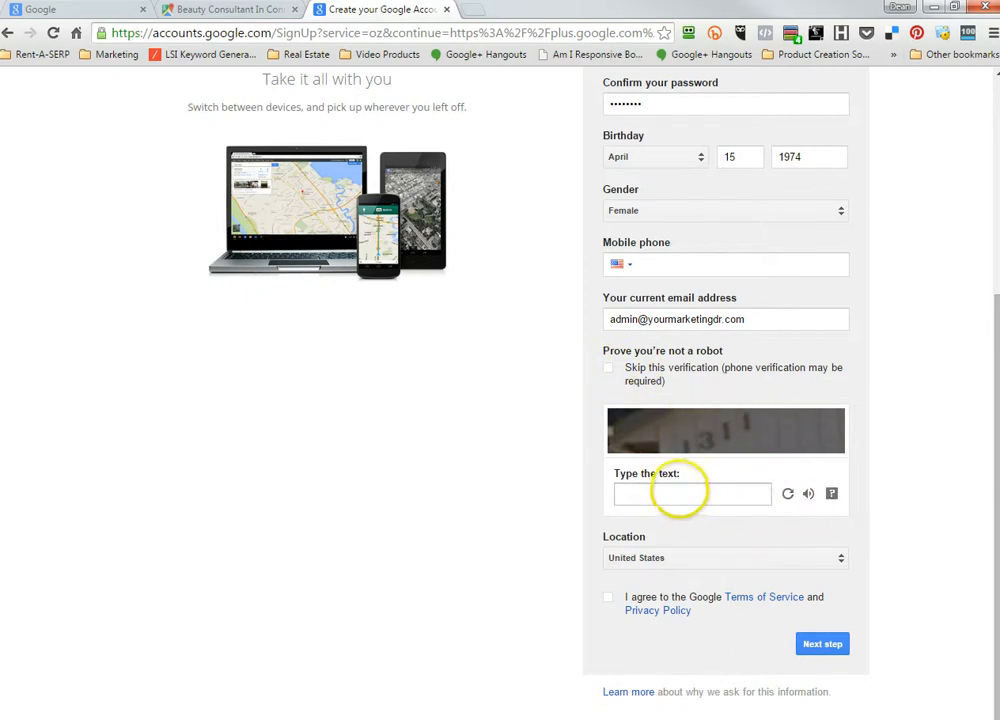
text(1311)
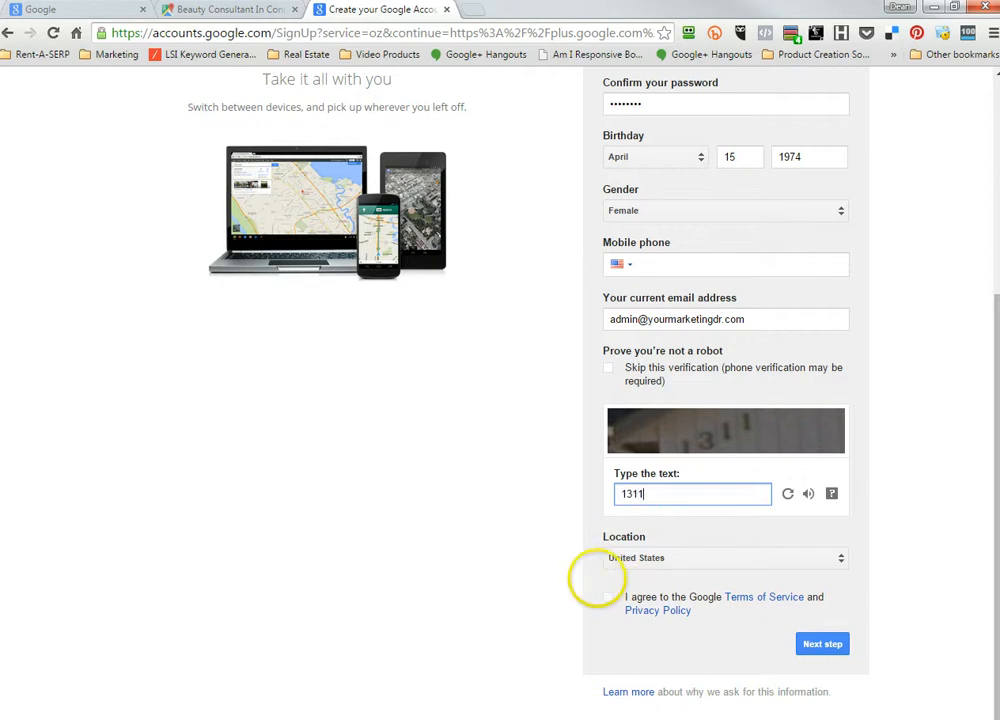
click(608, 596)
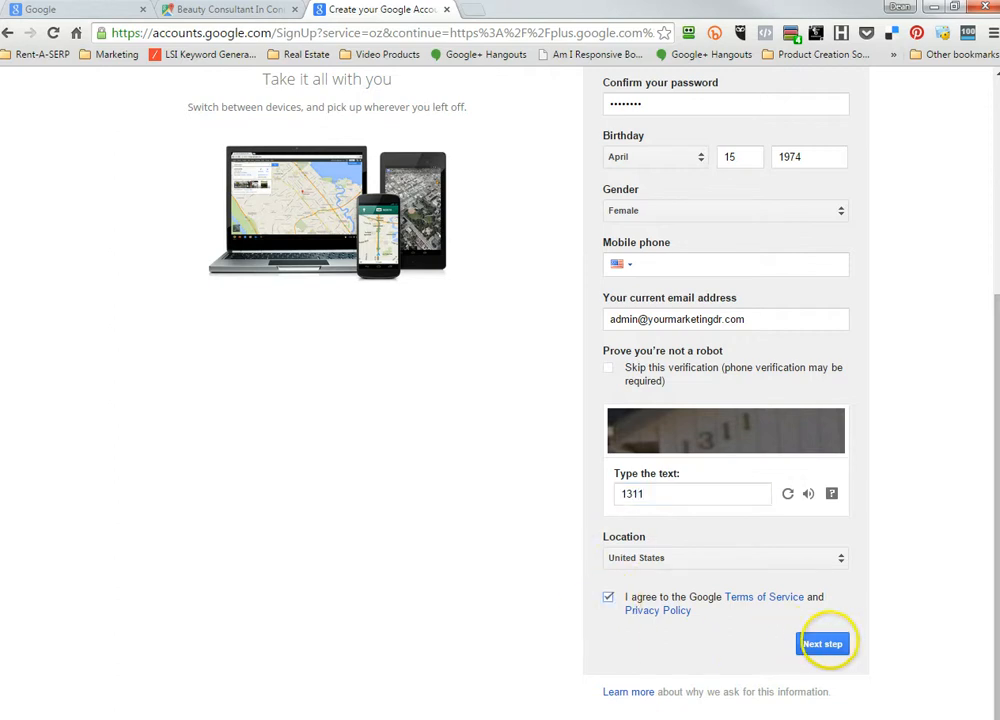
click(822, 643)
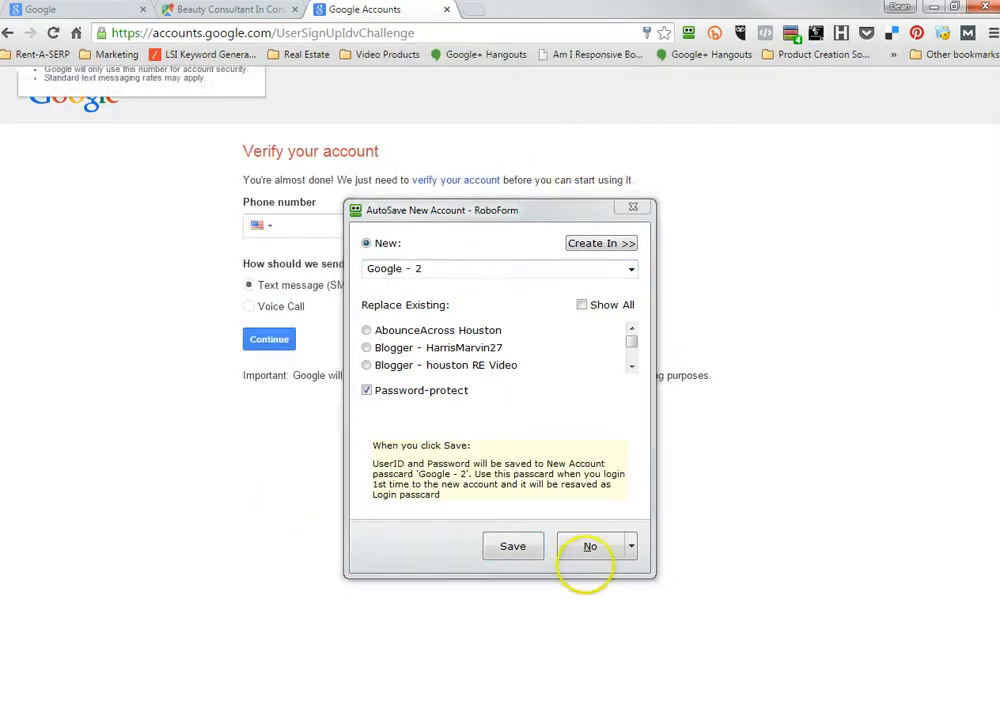
Step: Decline password saving, submit a phone number, then select it after rejection
click(590, 546)
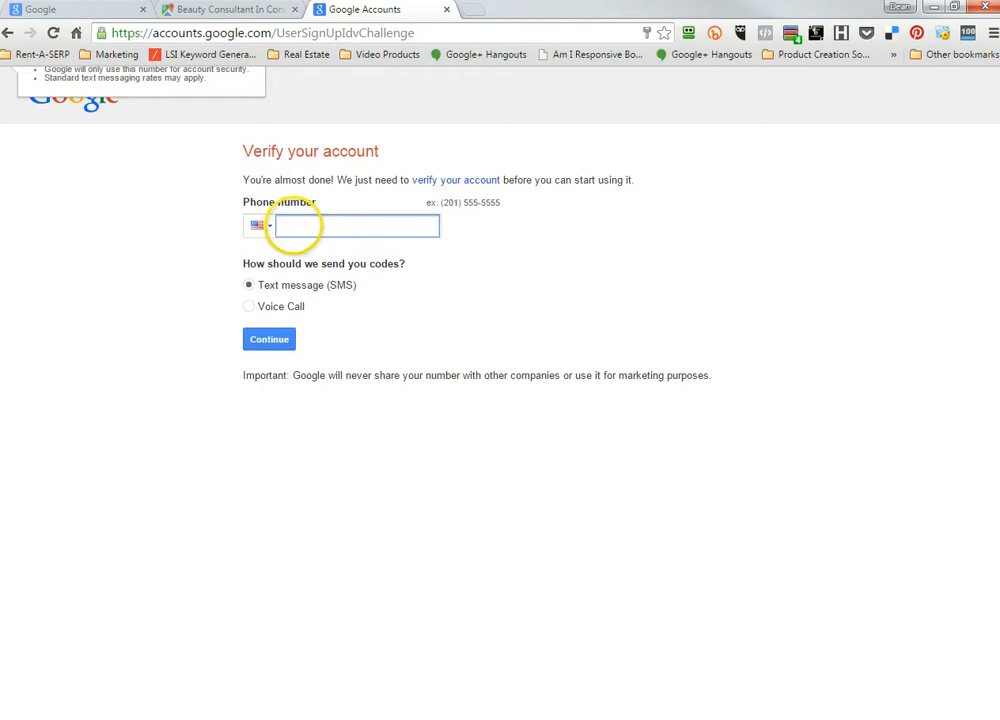
click(340, 225)
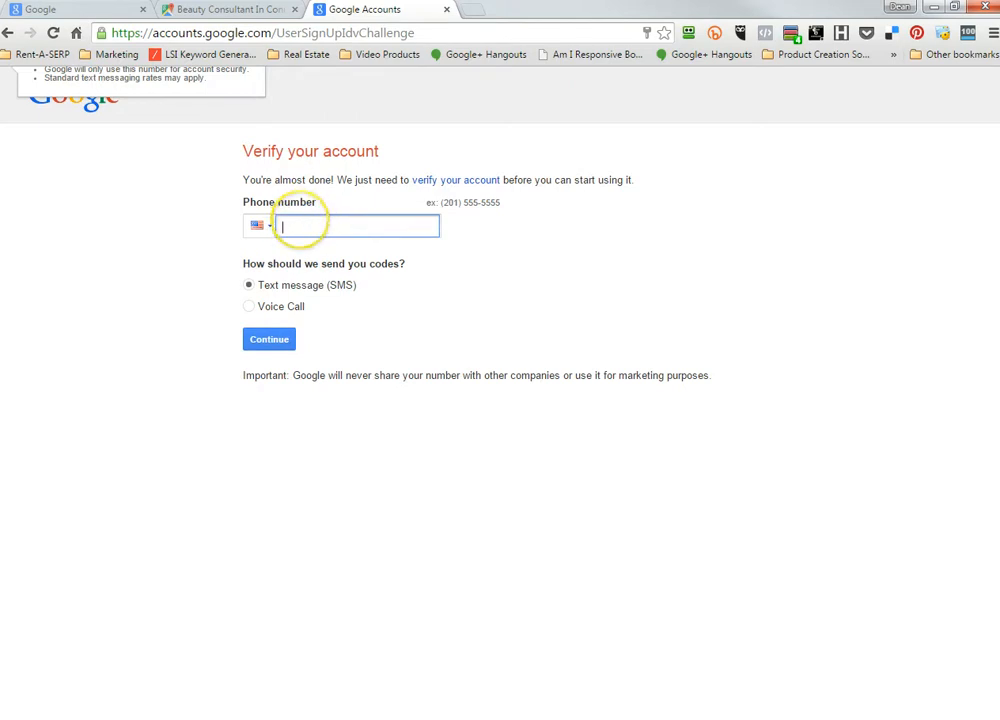
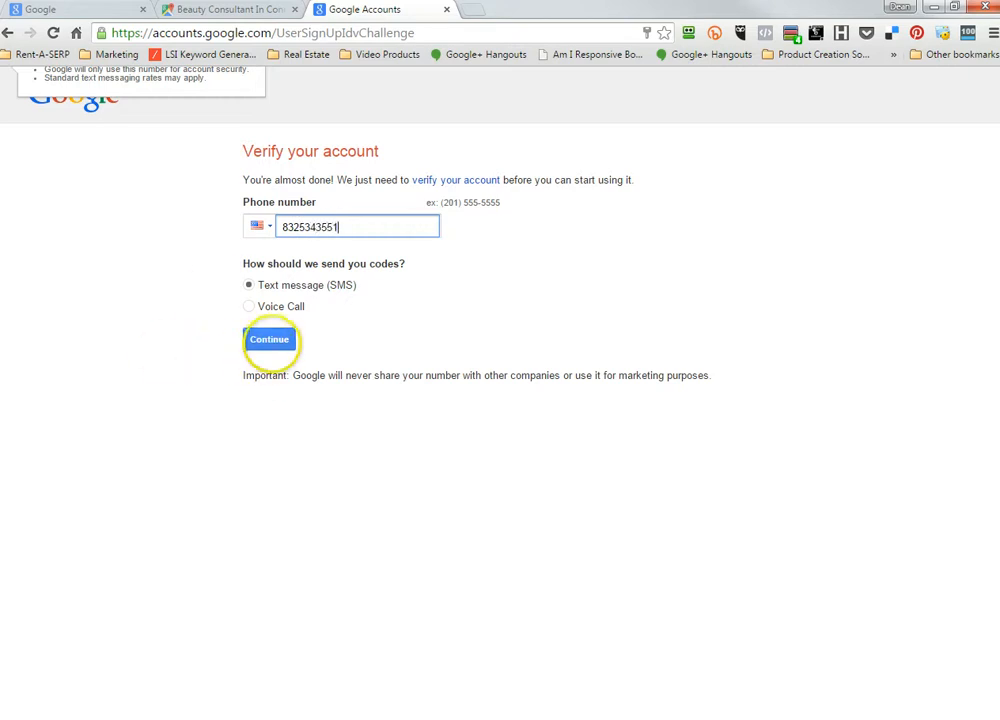
click(269, 339)
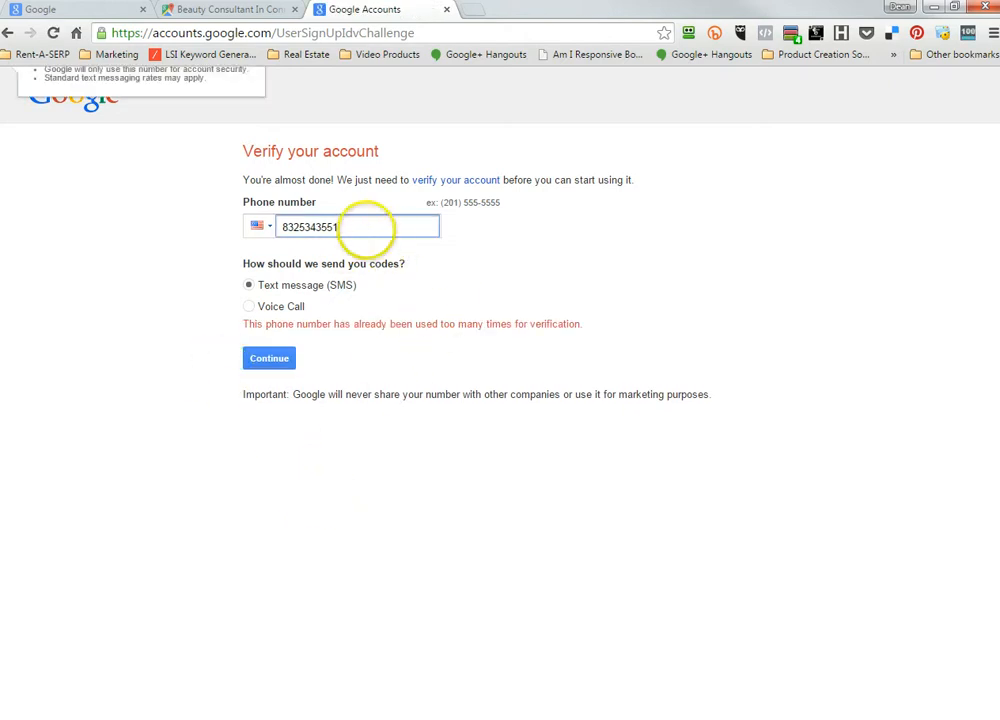
triple_click(357, 226)
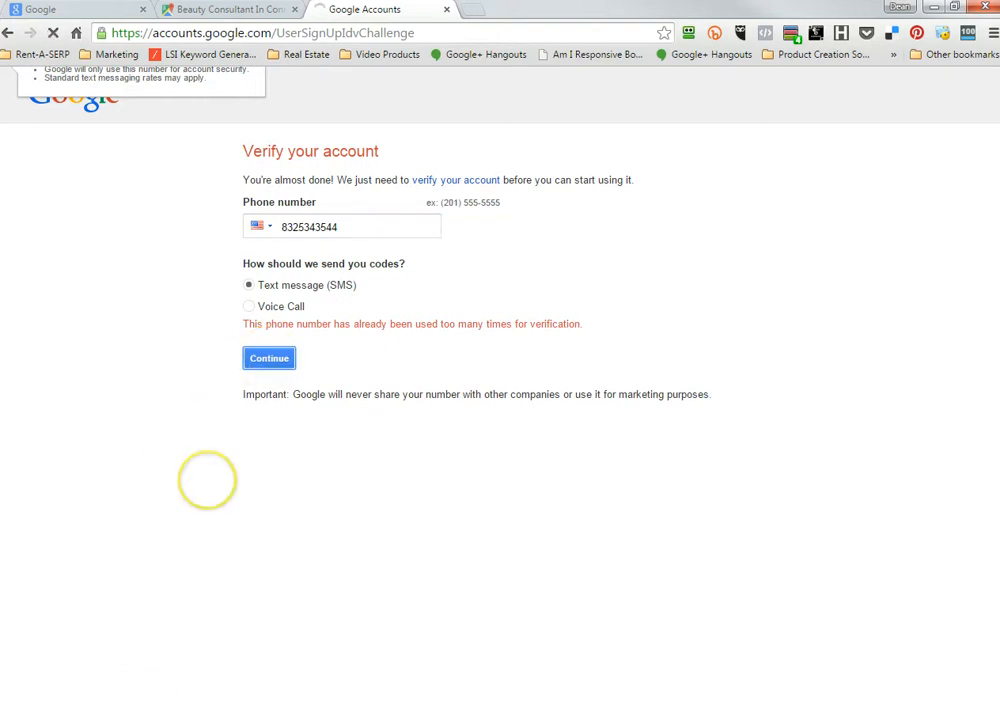
Step: Submit the new phone number, then paste and submit the received verification code
click(268, 357)
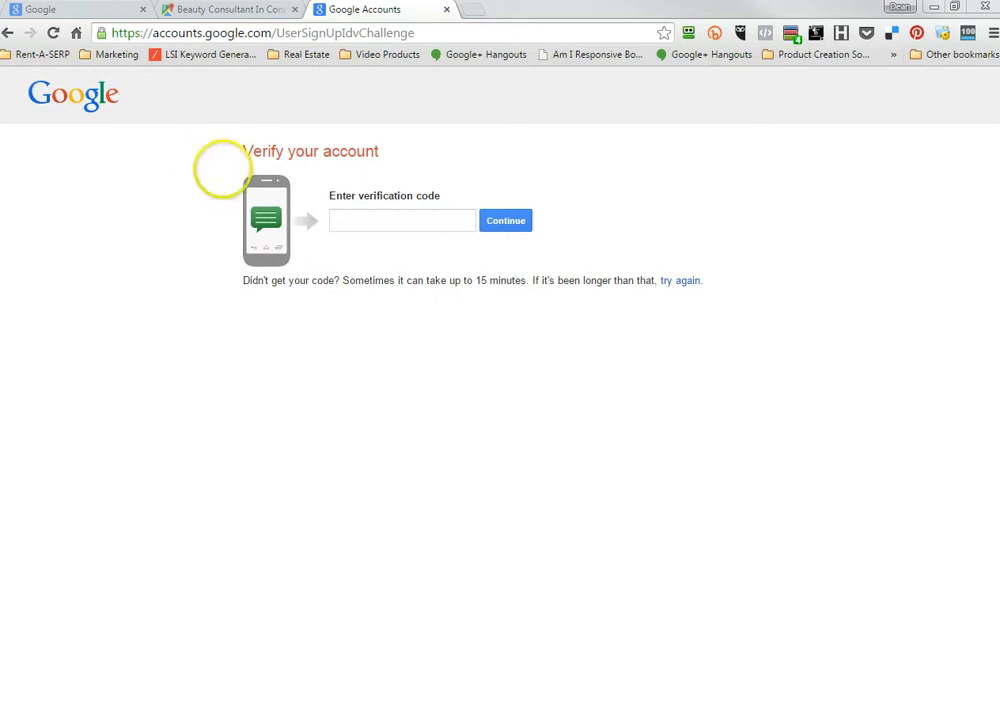
right_click(401, 220)
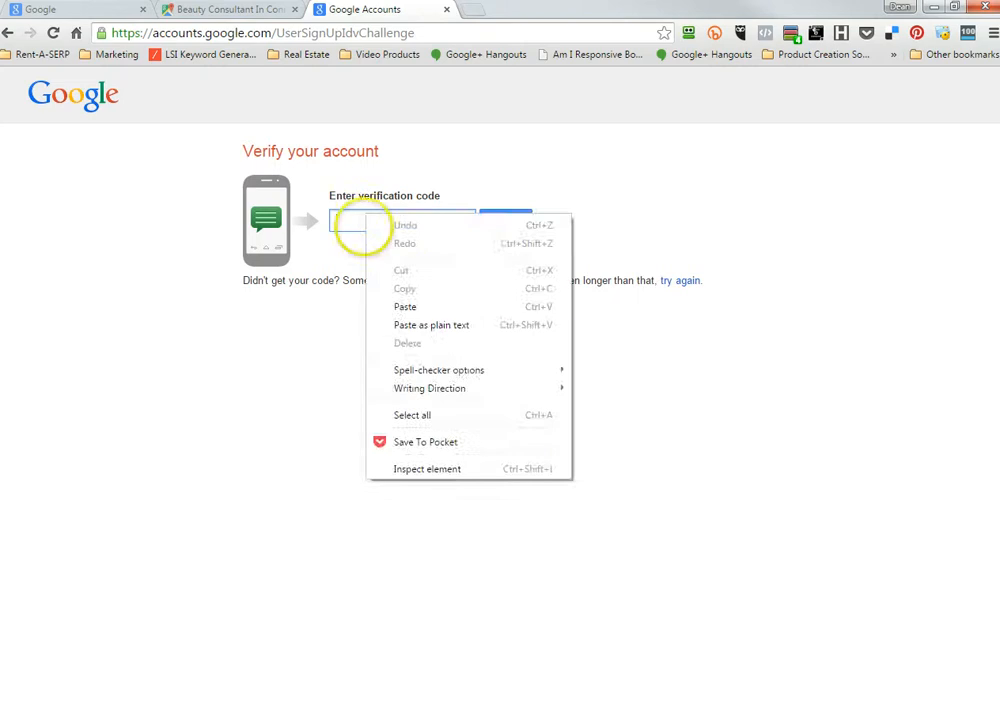
click(405, 306)
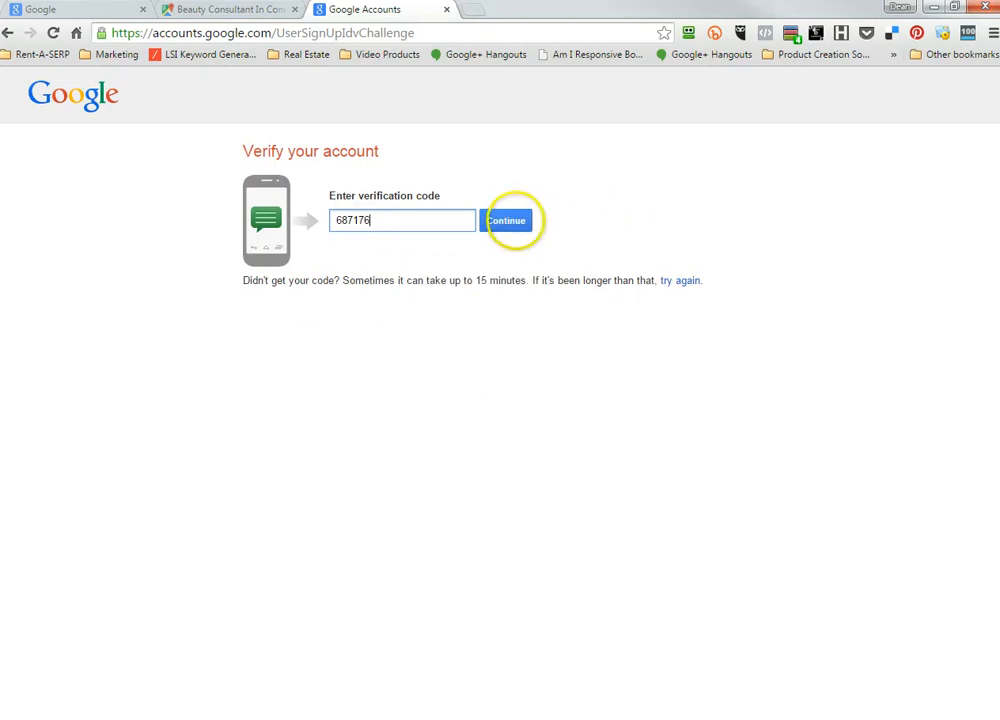
click(507, 220)
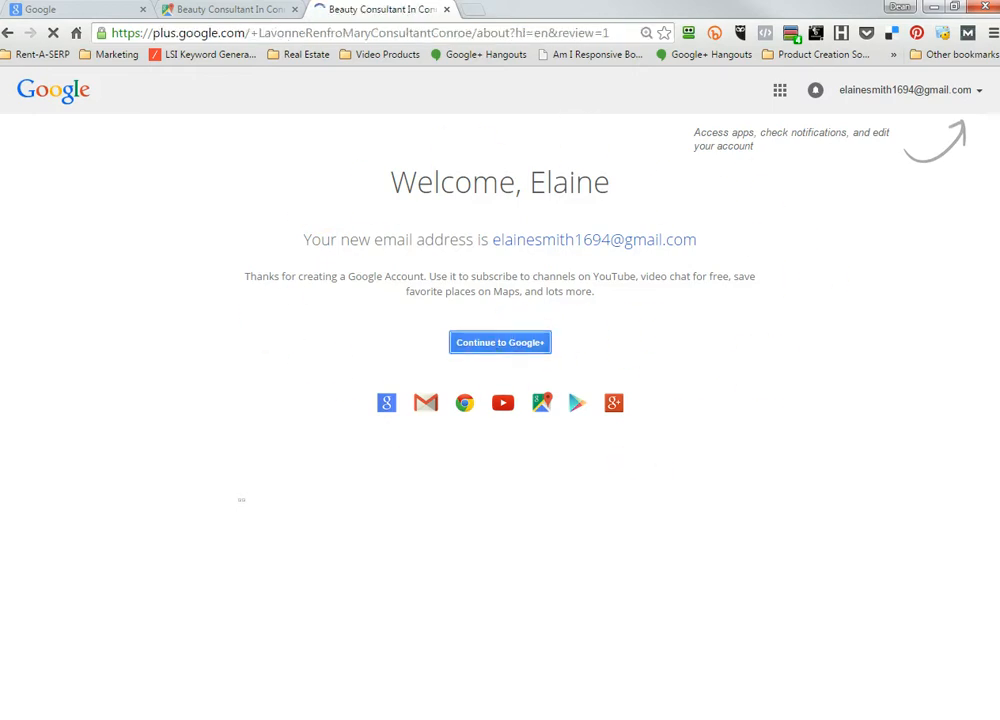
Step: Create a public Google+ profile with gender Female from the Write a review prompt
click(500, 342)
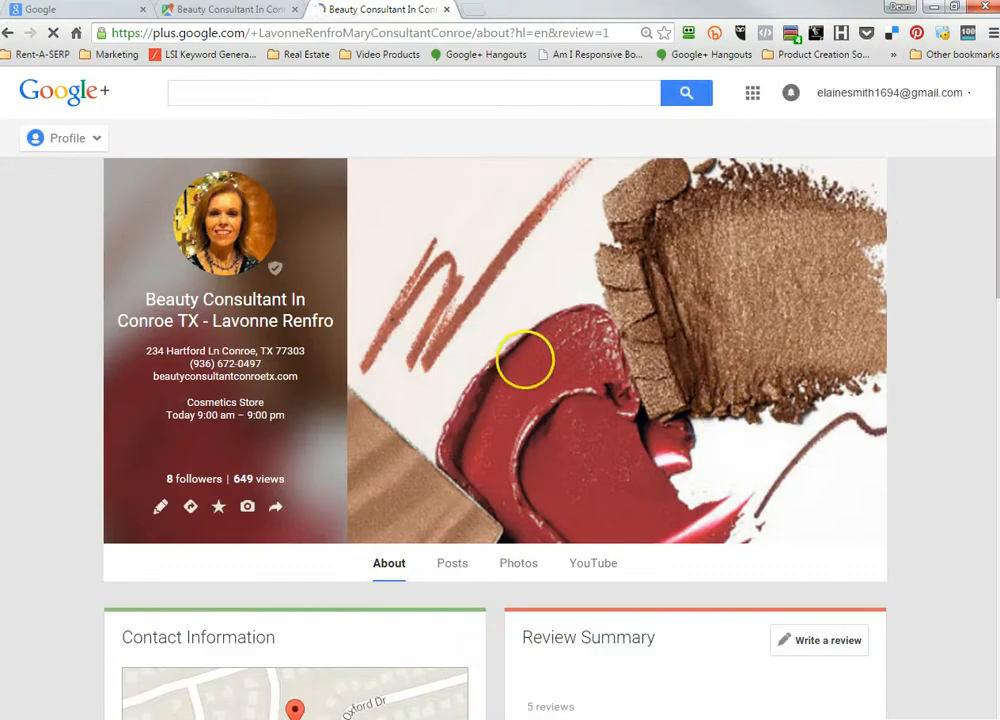
mouse_move(477, 363)
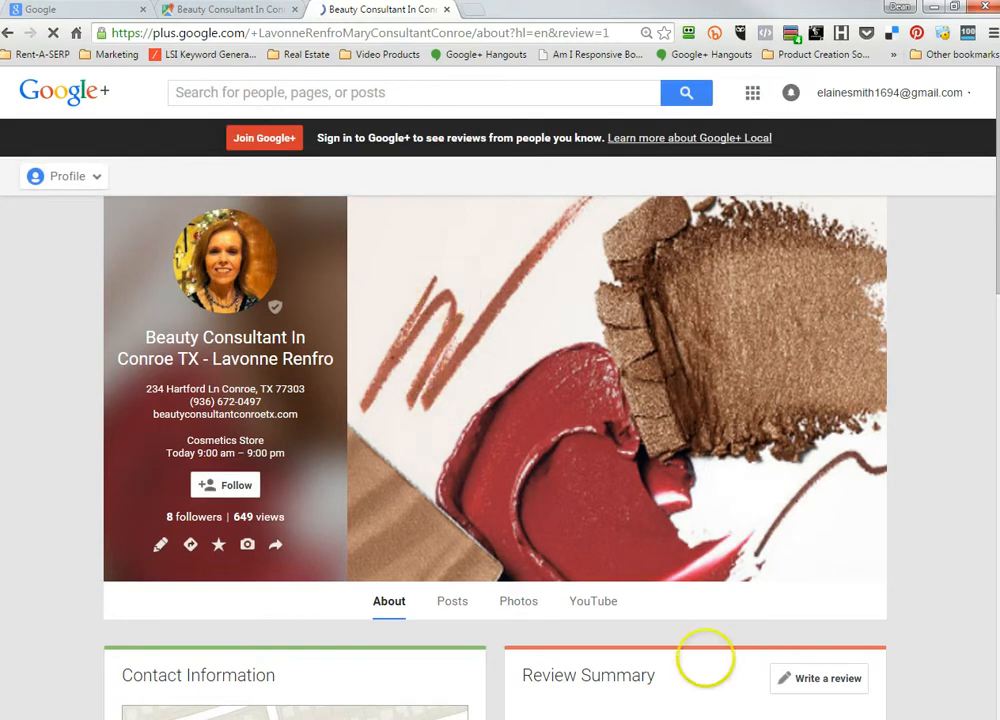
click(818, 678)
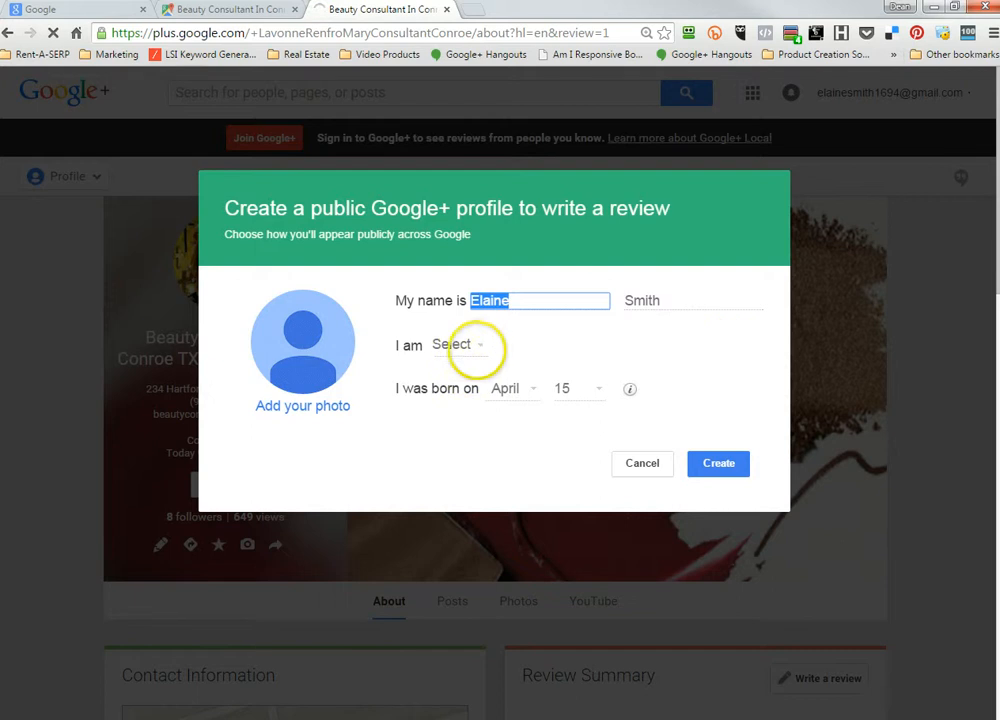
click(452, 345)
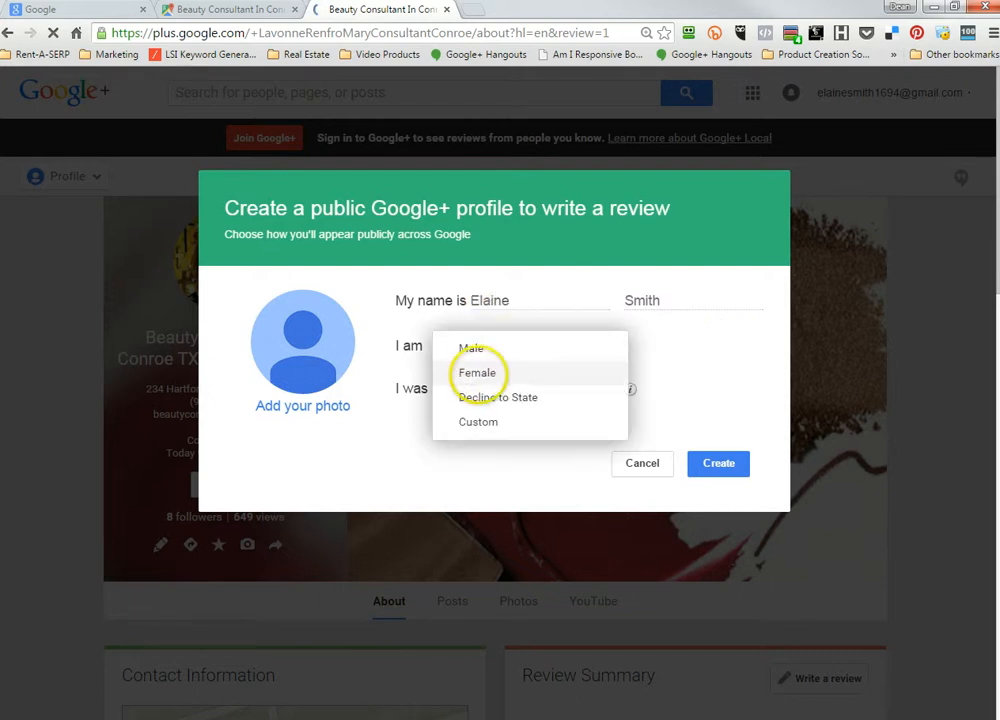
click(477, 372)
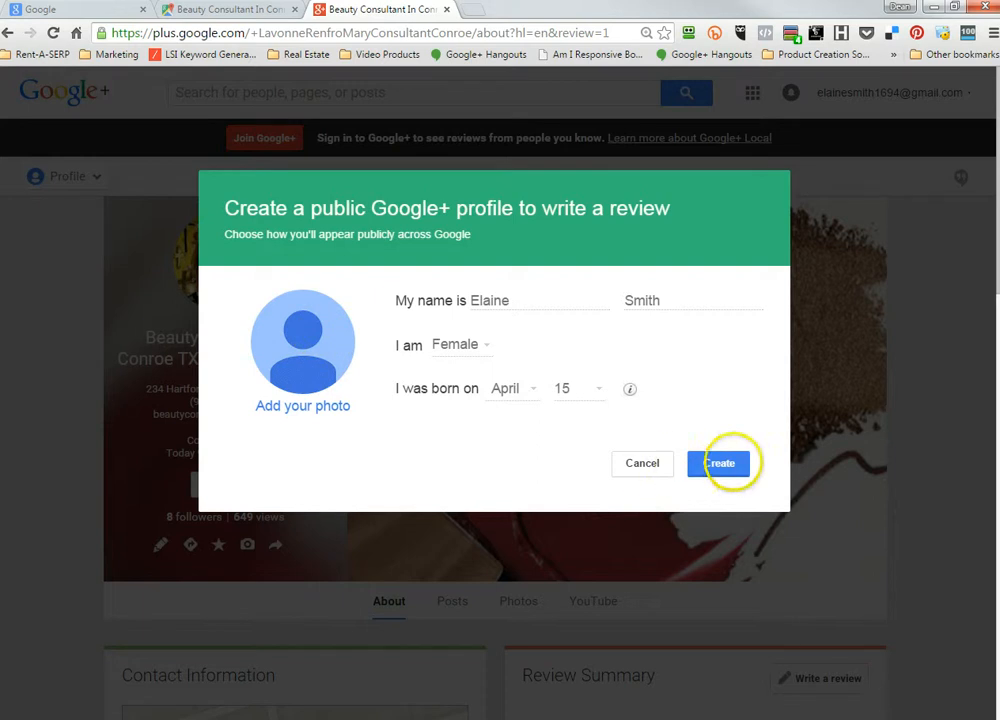
mouse_move(340, 340)
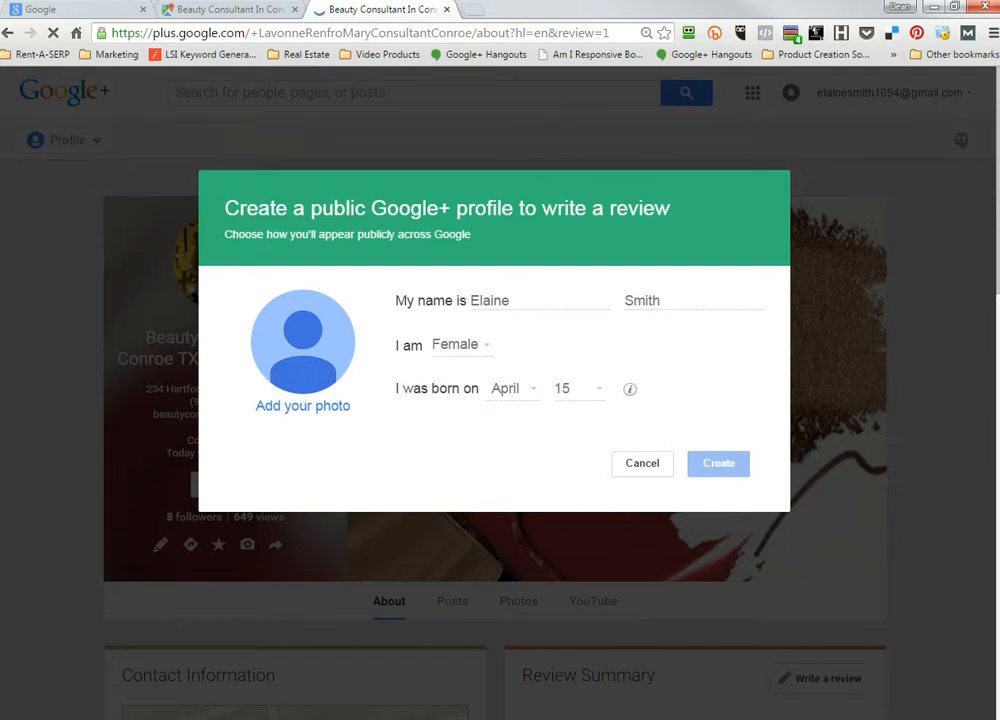
click(718, 463)
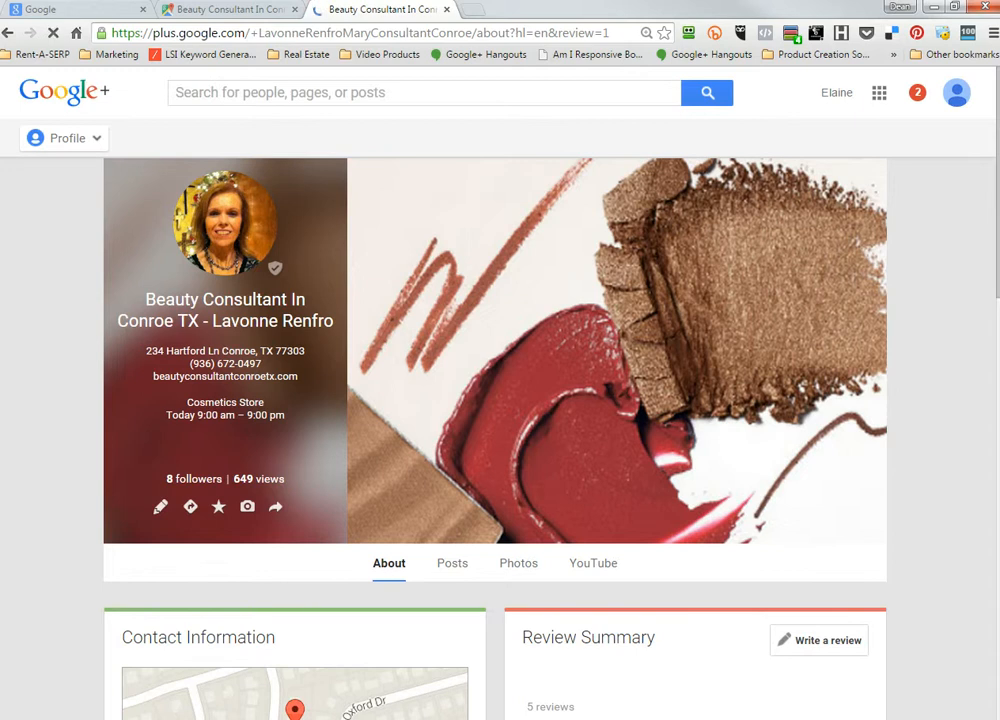
Step: Start the review, dismiss the tour and Collections popups, and give five stars
click(63, 138)
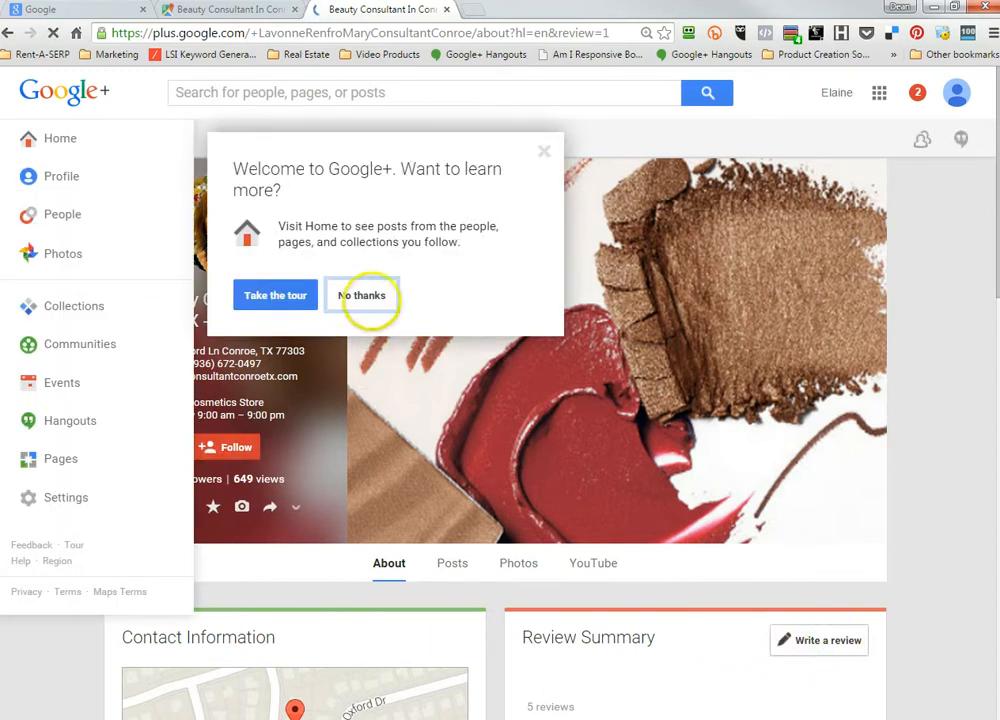
click(818, 640)
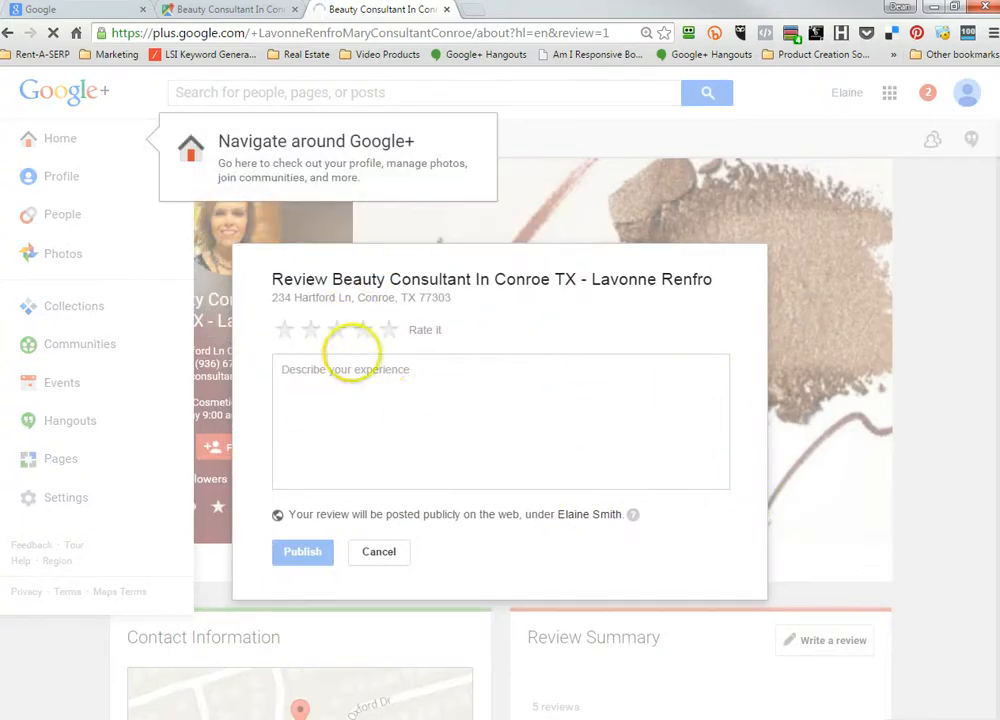
click(388, 329)
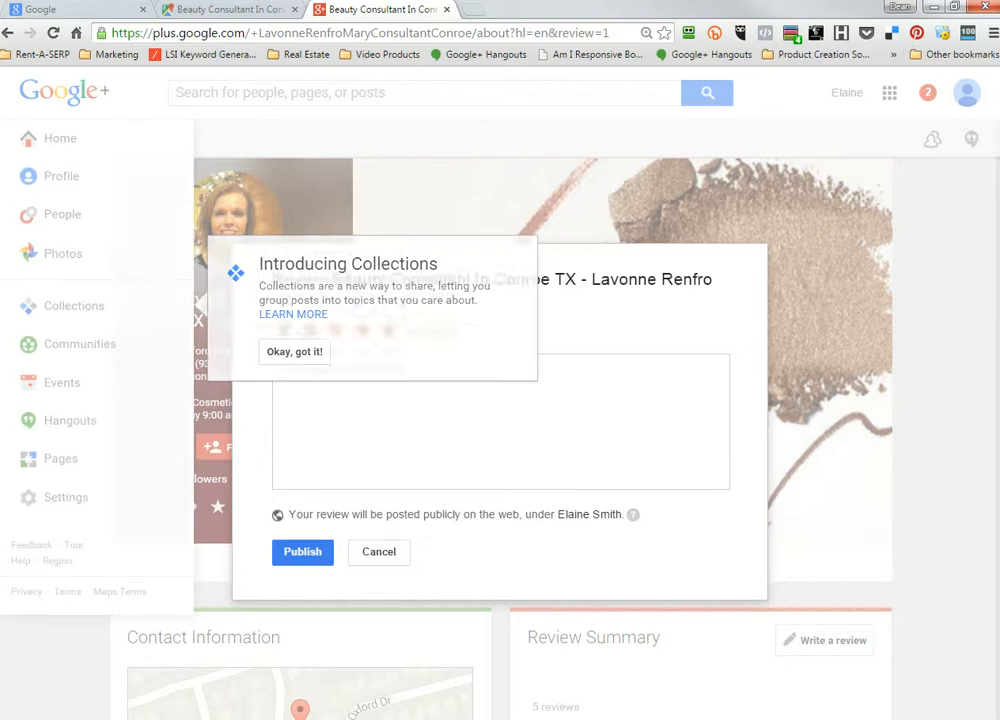
mouse_move(294, 351)
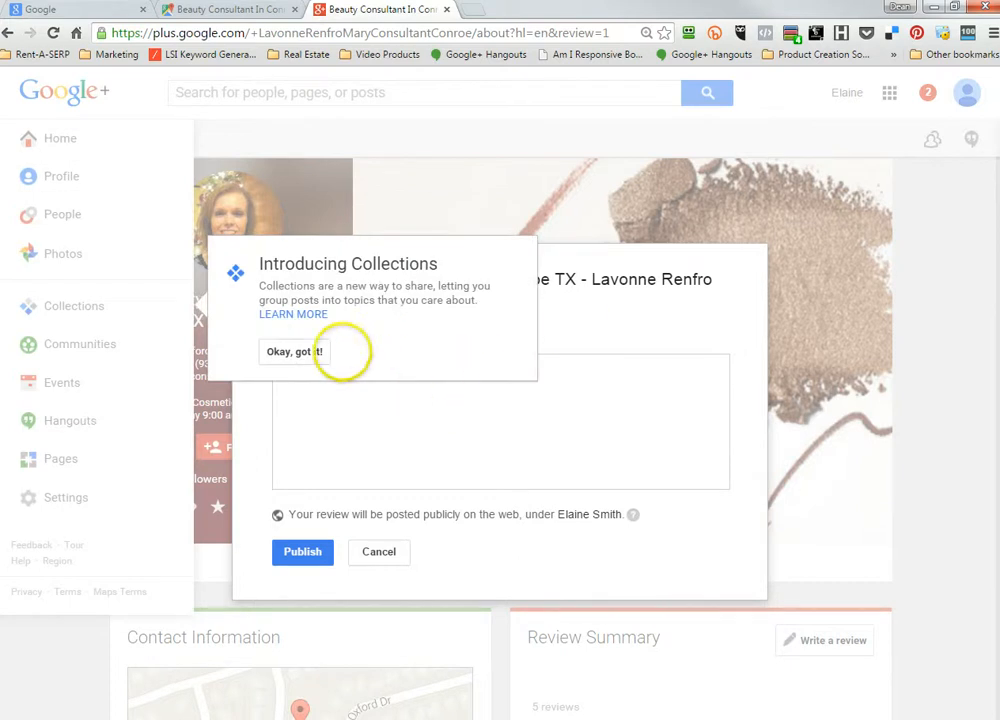
click(293, 351)
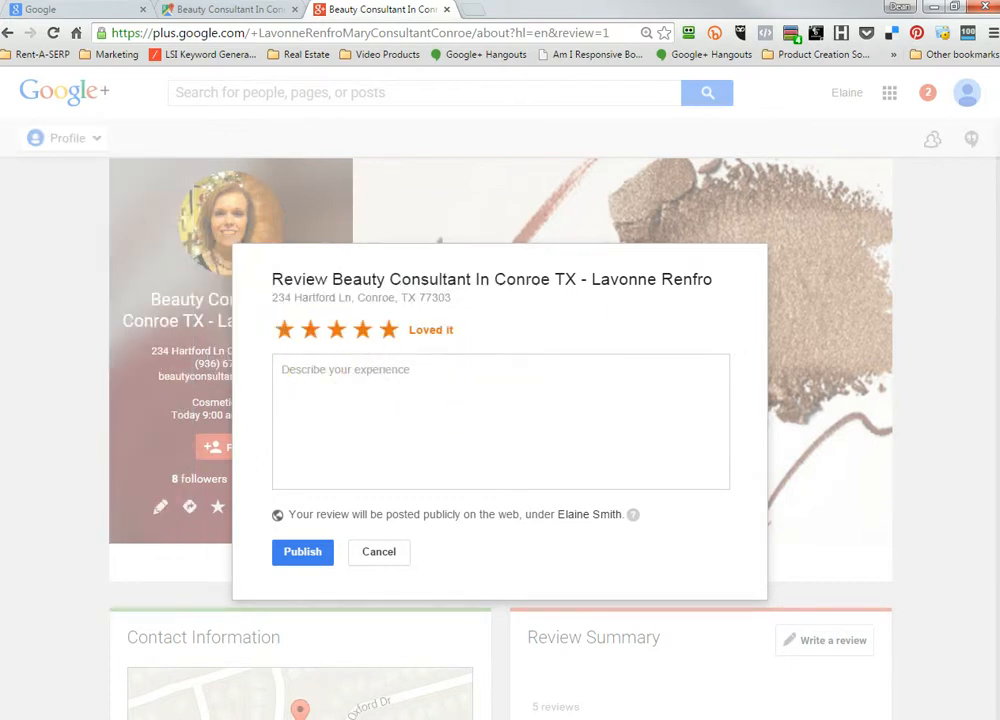
Step: Write the review 'Lavonne was a great hoste…' and publish the five-star review
text(Lavonne)
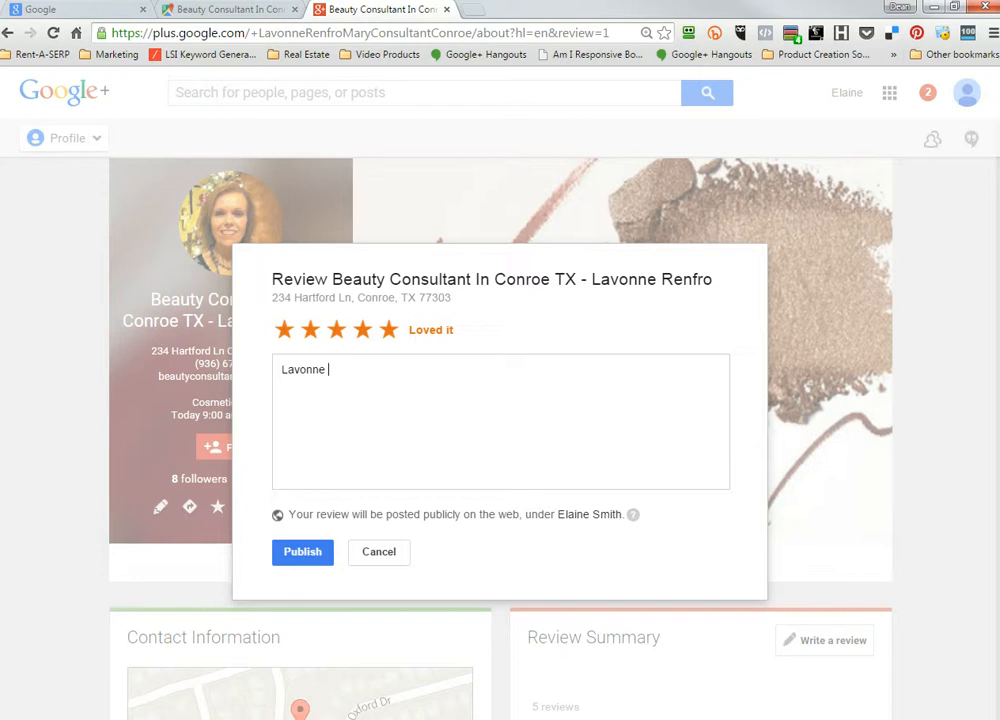
text(was a)
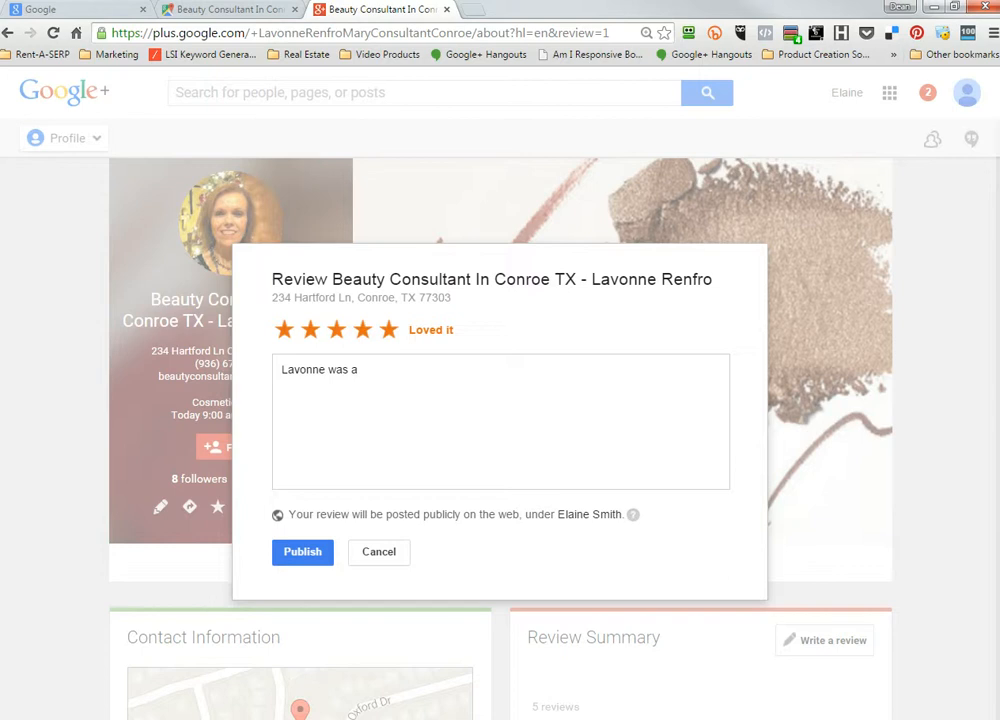
text(gr)
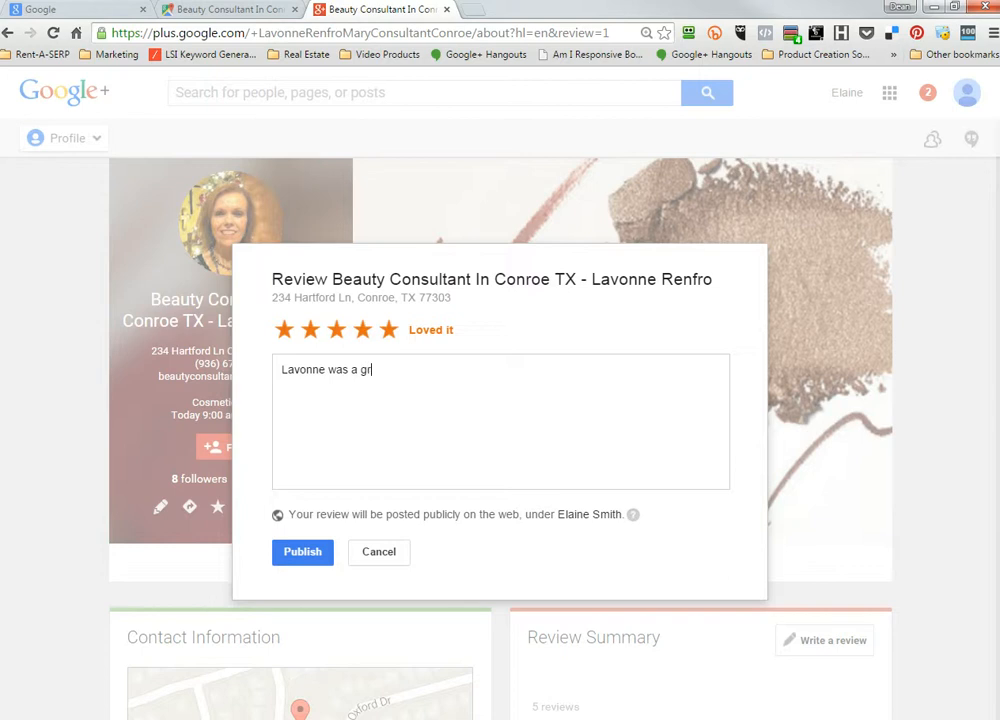
text(eat hostess for my party. We played in the makeup, did facials, made)
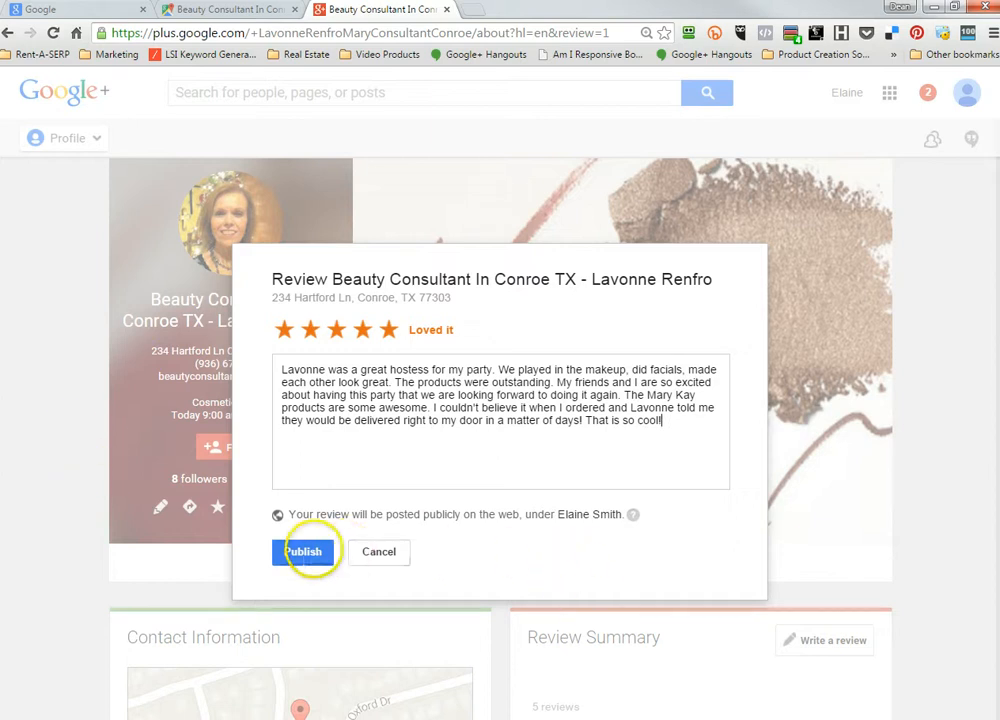
click(303, 551)
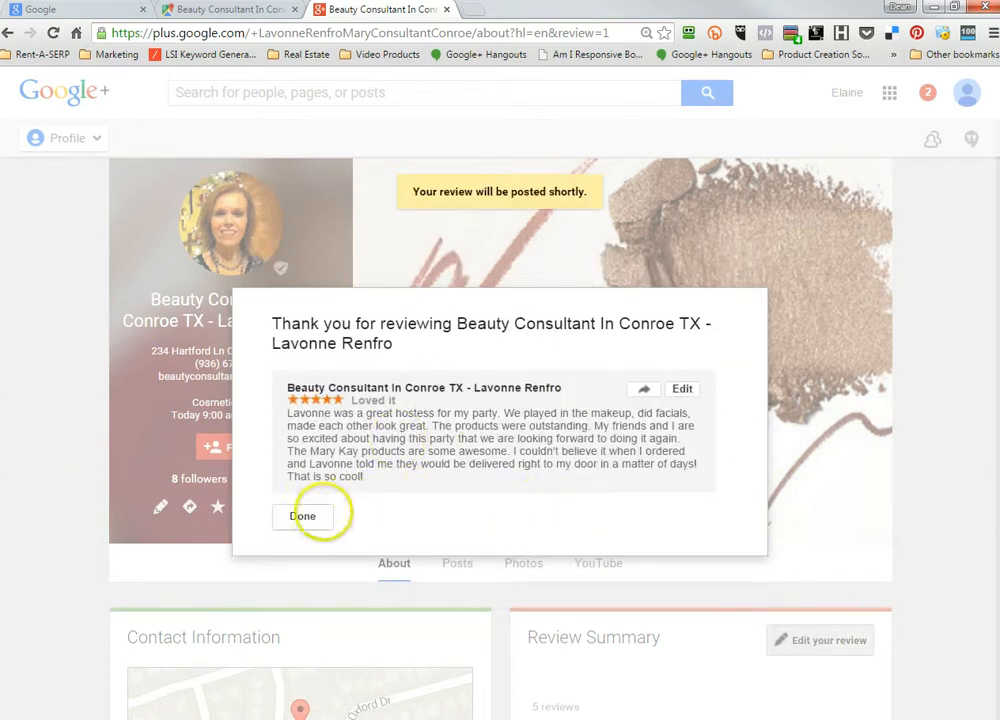